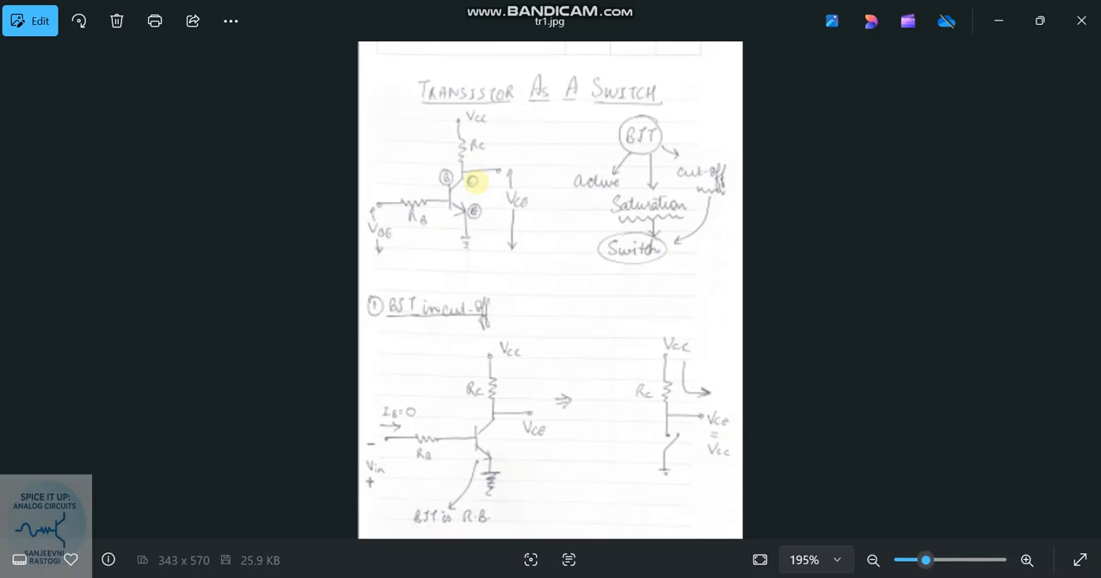
mouse_move(530, 129)
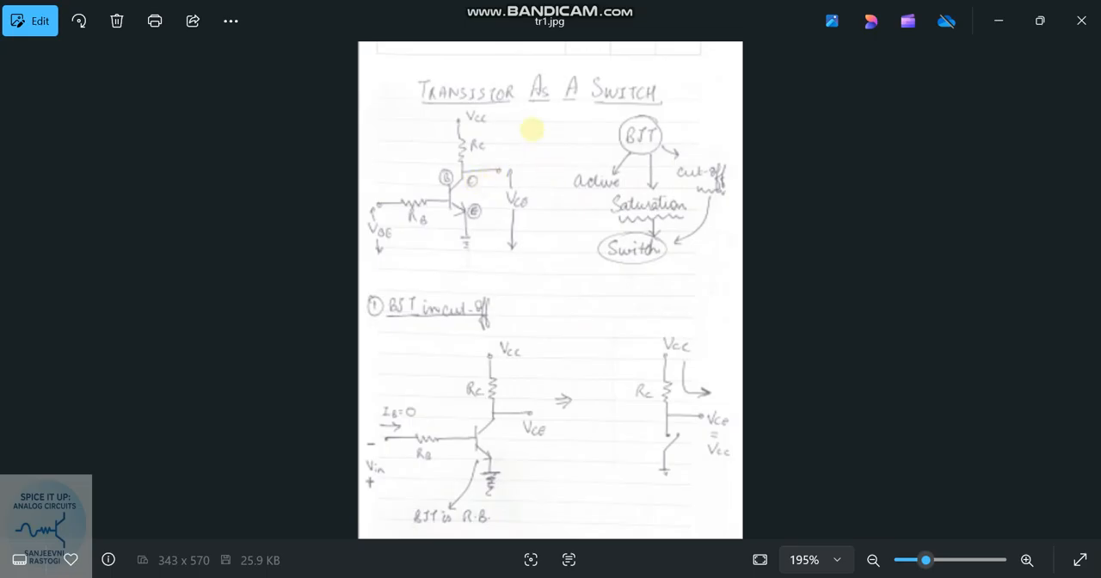
mouse_move(492, 266)
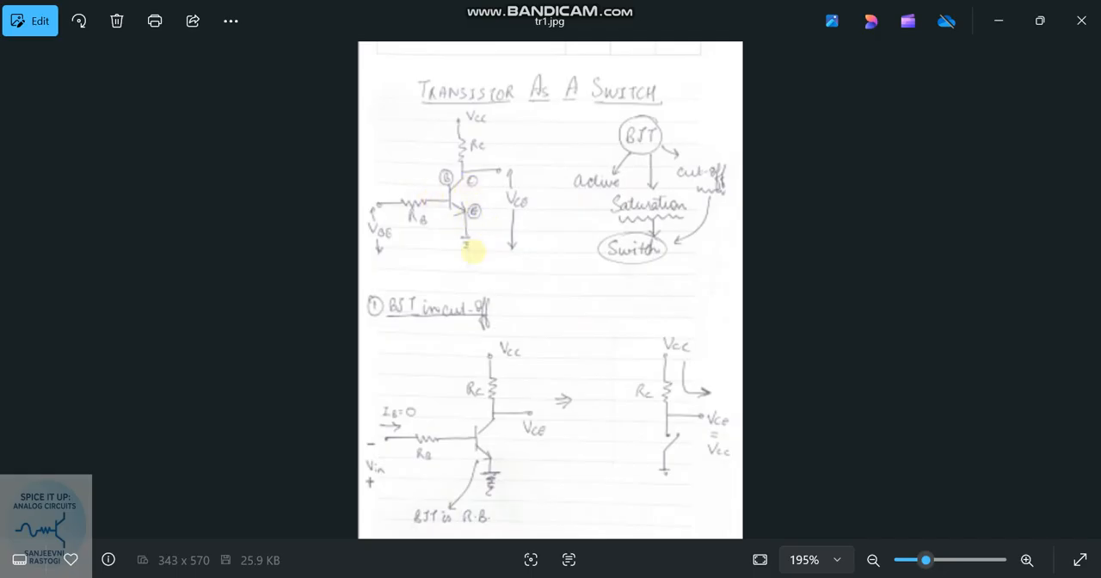
mouse_move(376, 207)
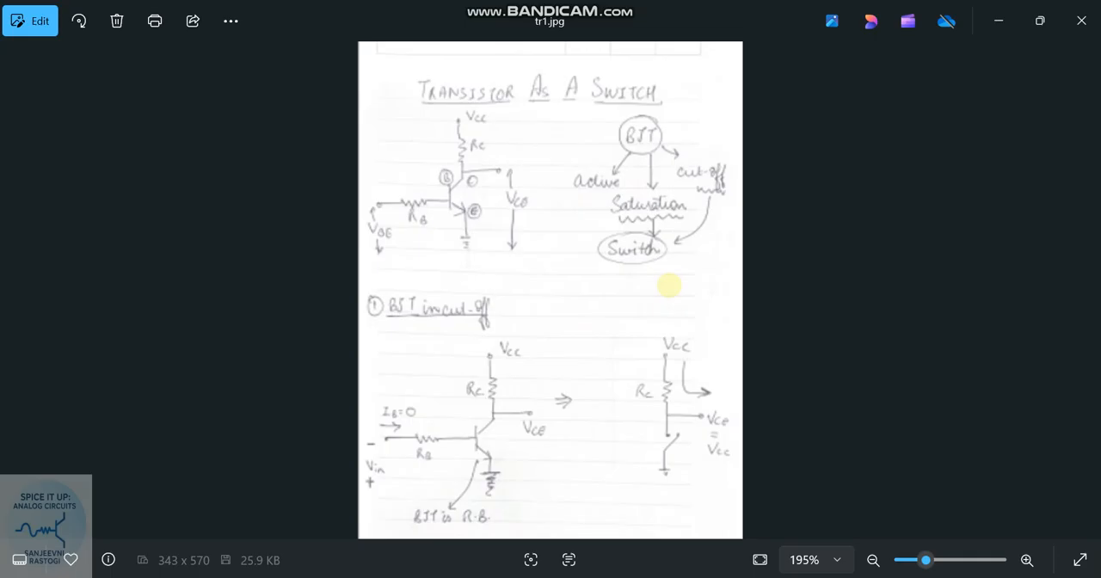
mouse_move(481, 332)
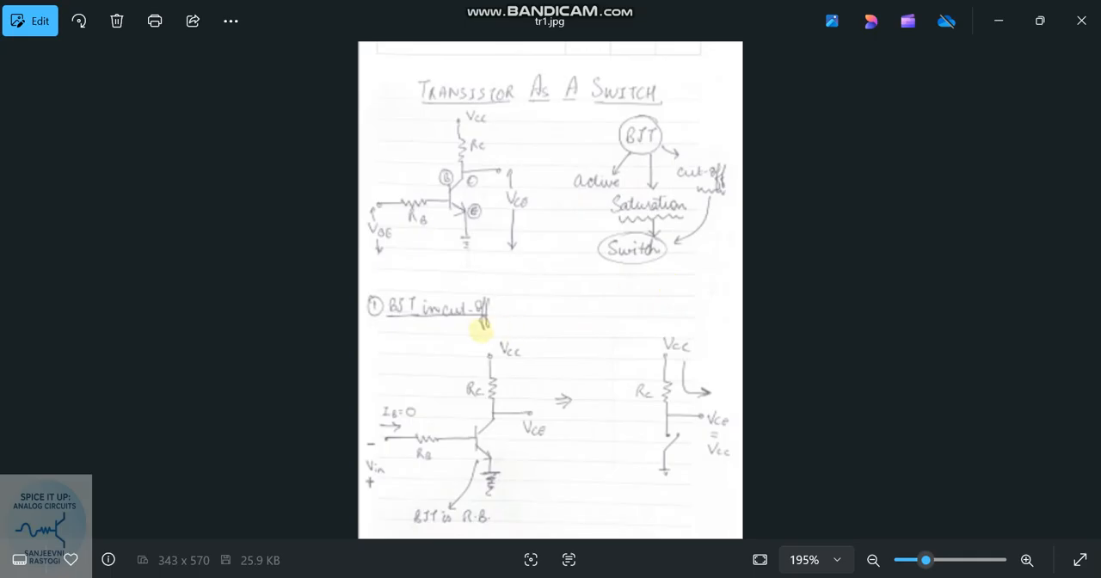
mouse_move(378, 501)
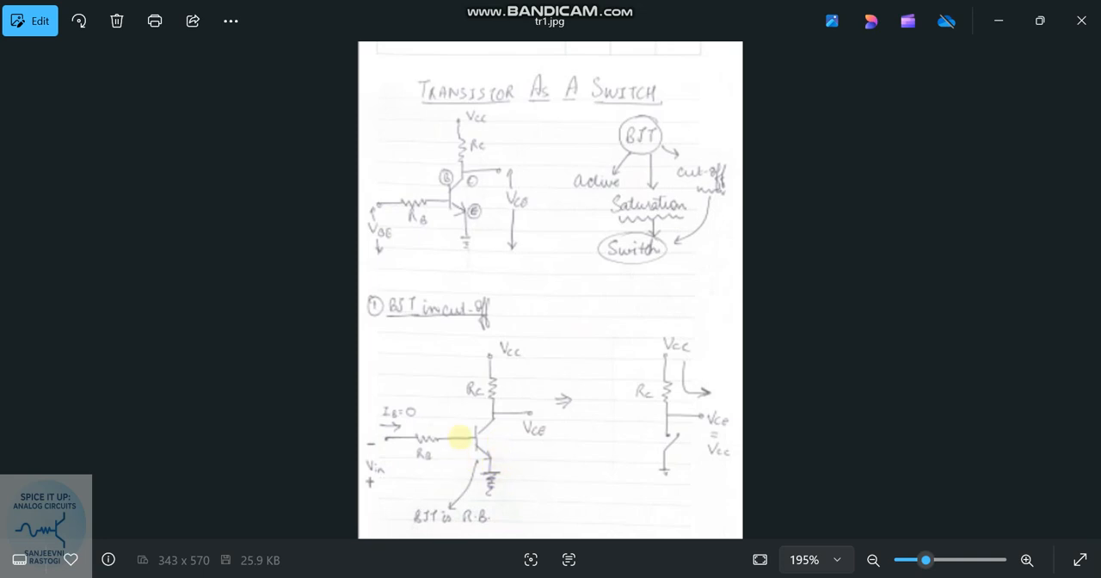
mouse_move(344, 433)
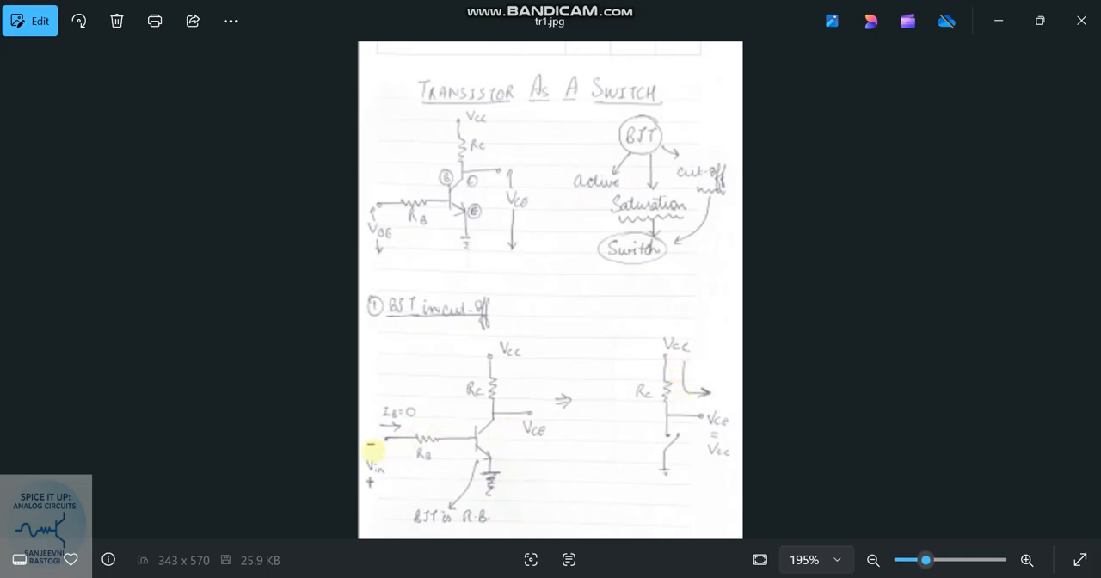
mouse_move(689, 544)
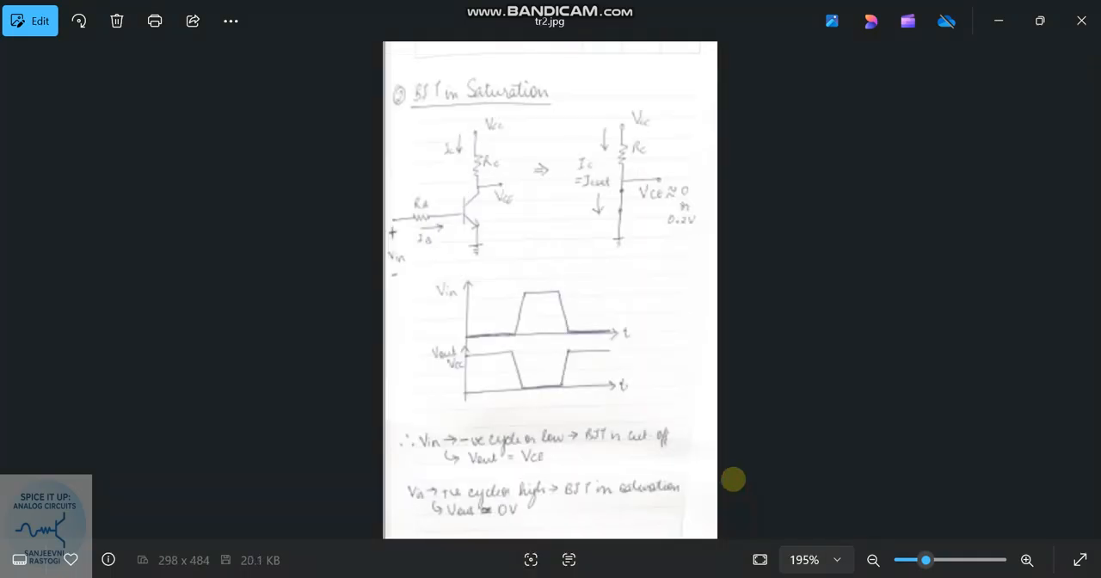
mouse_move(526, 146)
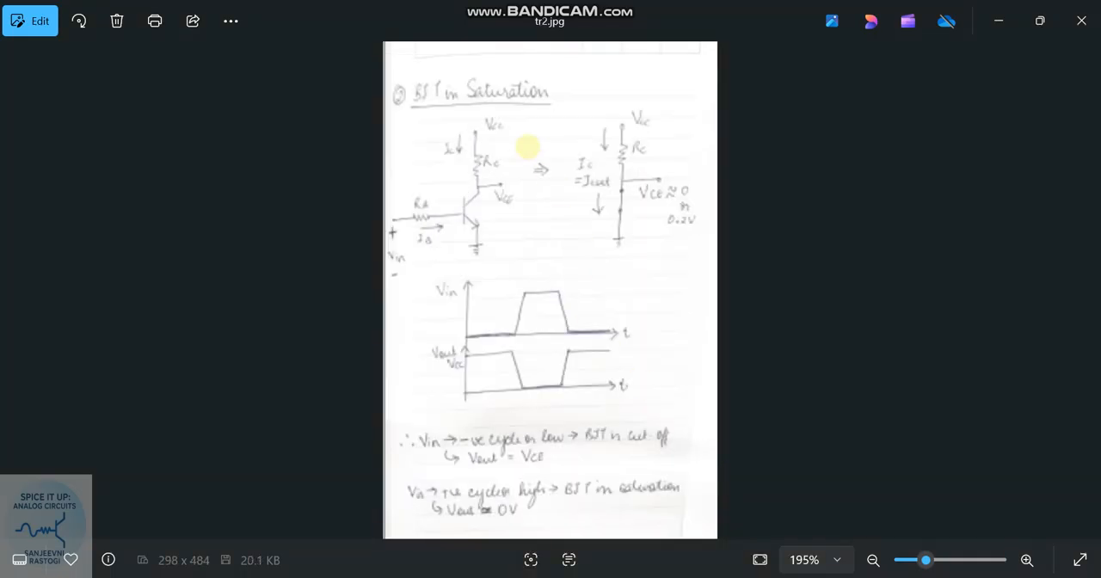
mouse_move(389, 237)
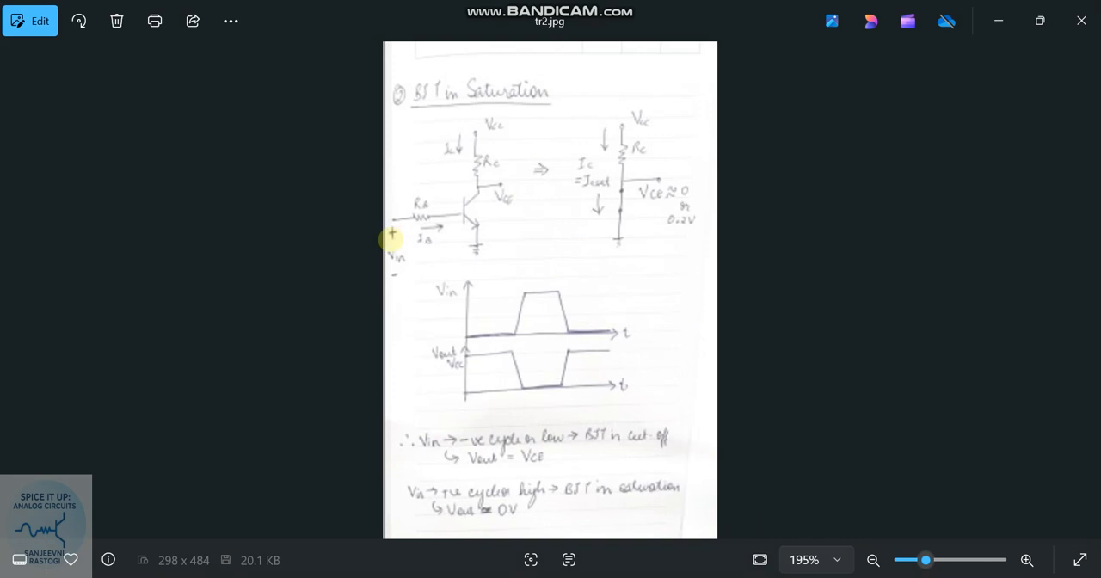
mouse_move(456, 230)
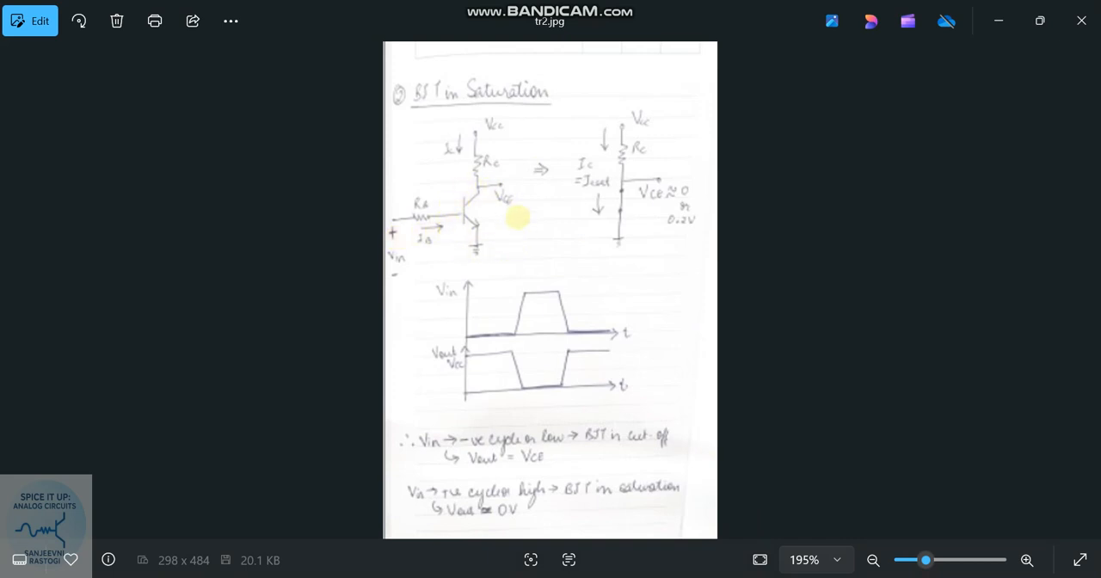
mouse_move(484, 177)
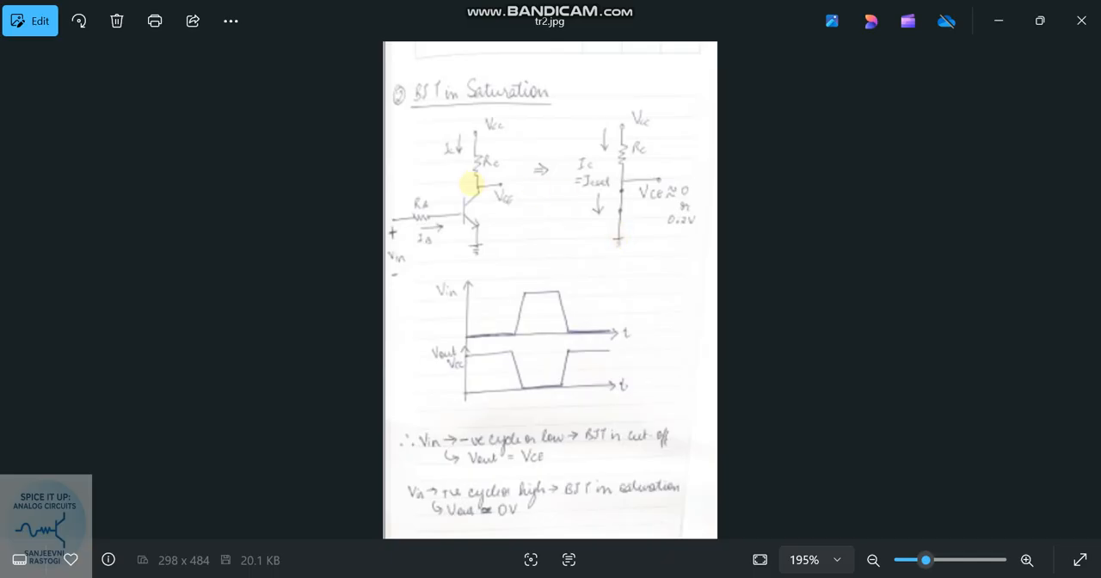
mouse_move(633, 130)
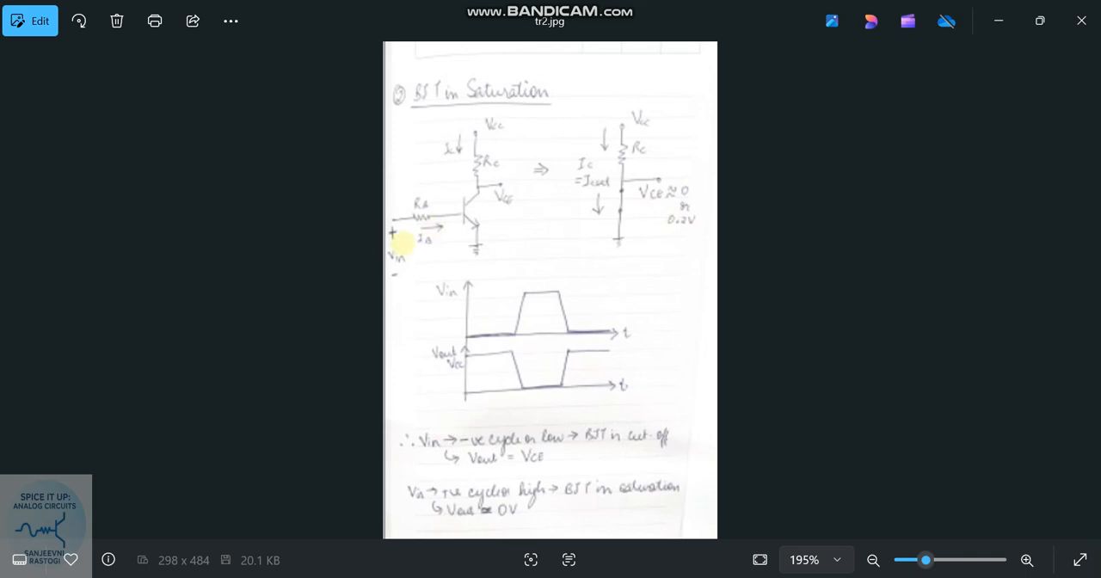
mouse_move(433, 232)
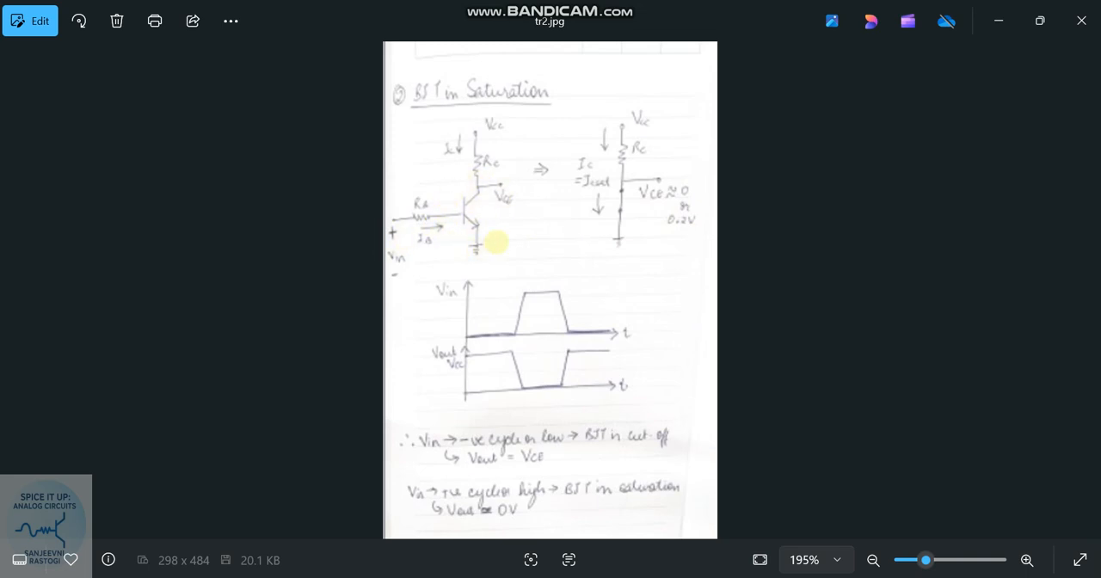
mouse_move(596, 146)
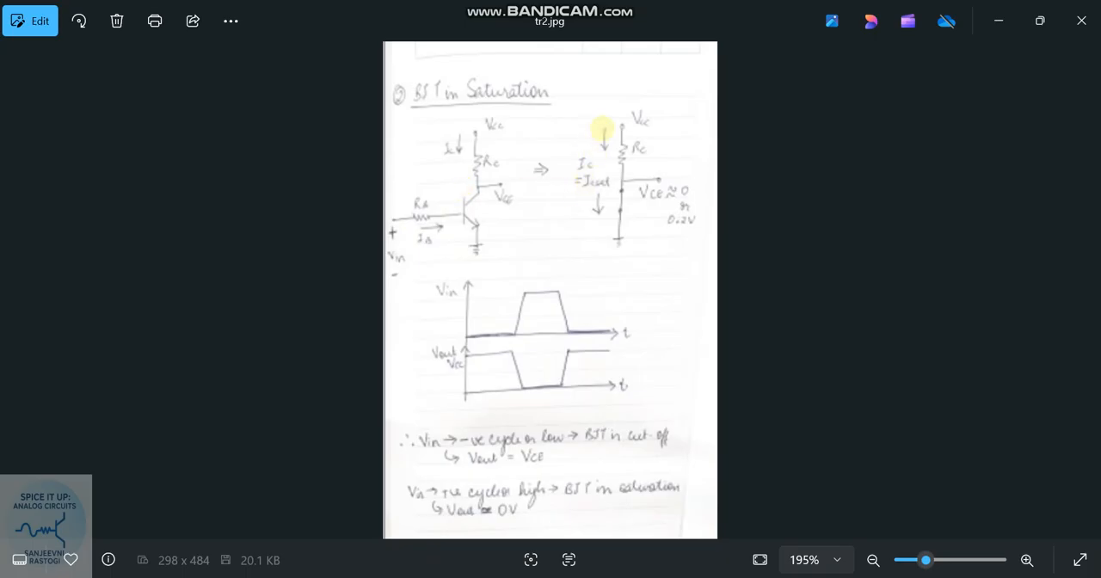
mouse_move(674, 139)
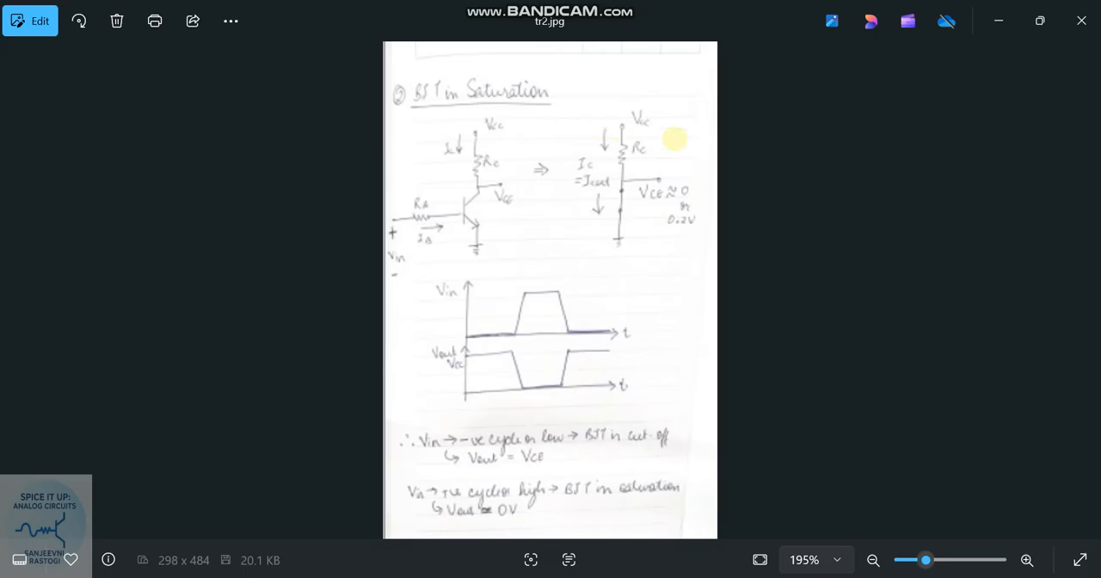
mouse_move(480, 277)
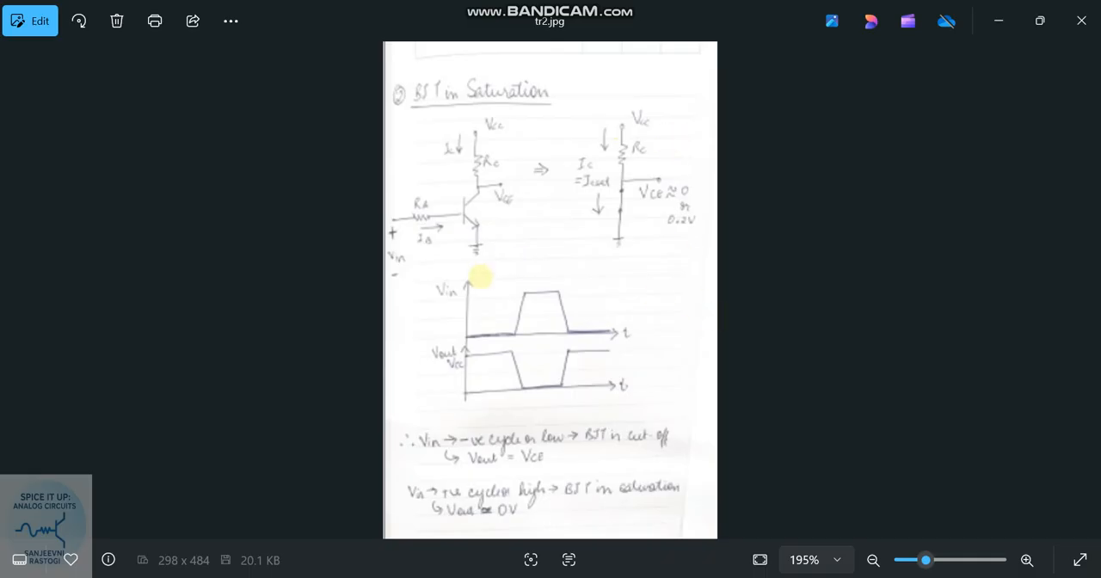
mouse_move(455, 334)
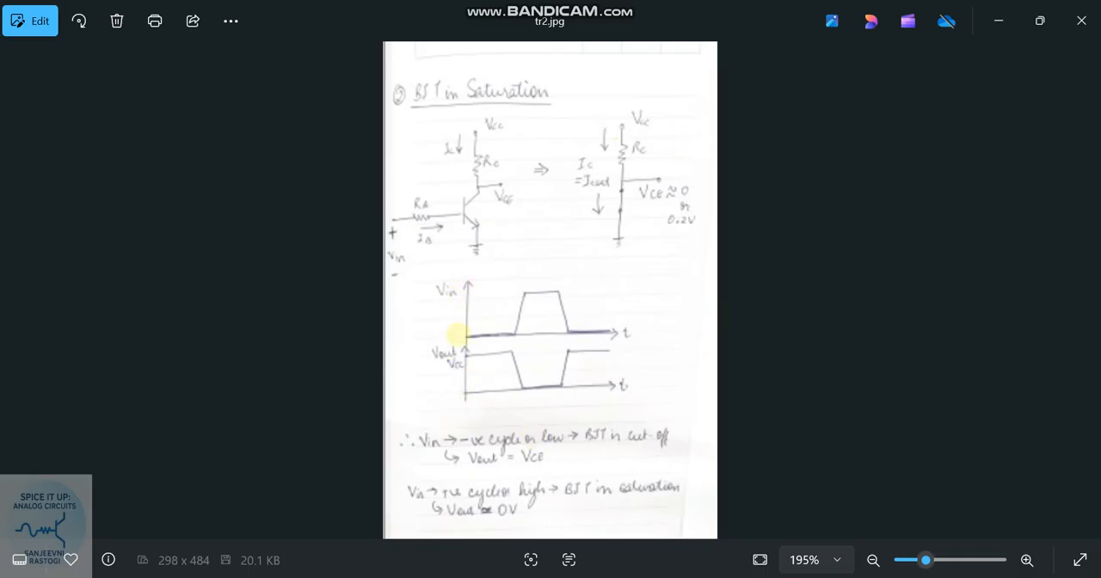
mouse_move(507, 334)
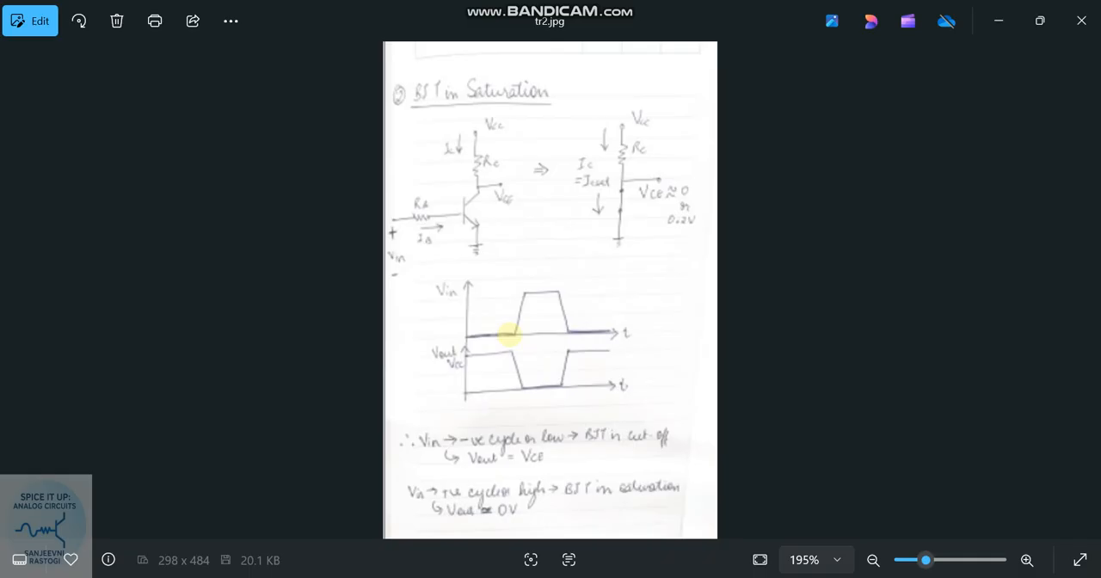
mouse_move(523, 282)
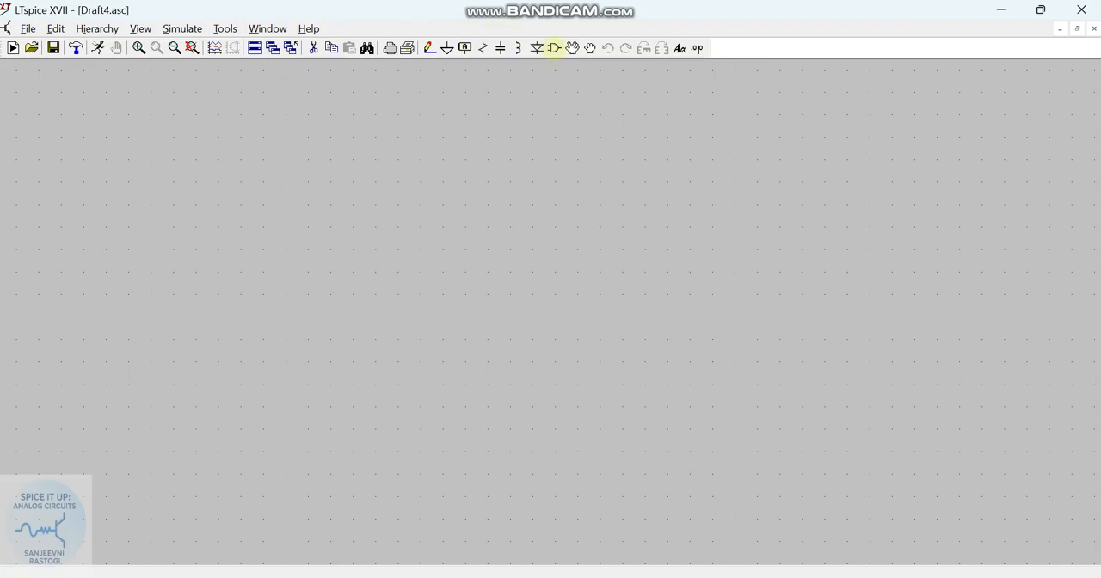
- Place NPN transistor Q1 from the component library and assign it the 2N3904 model
left_click(554, 48)
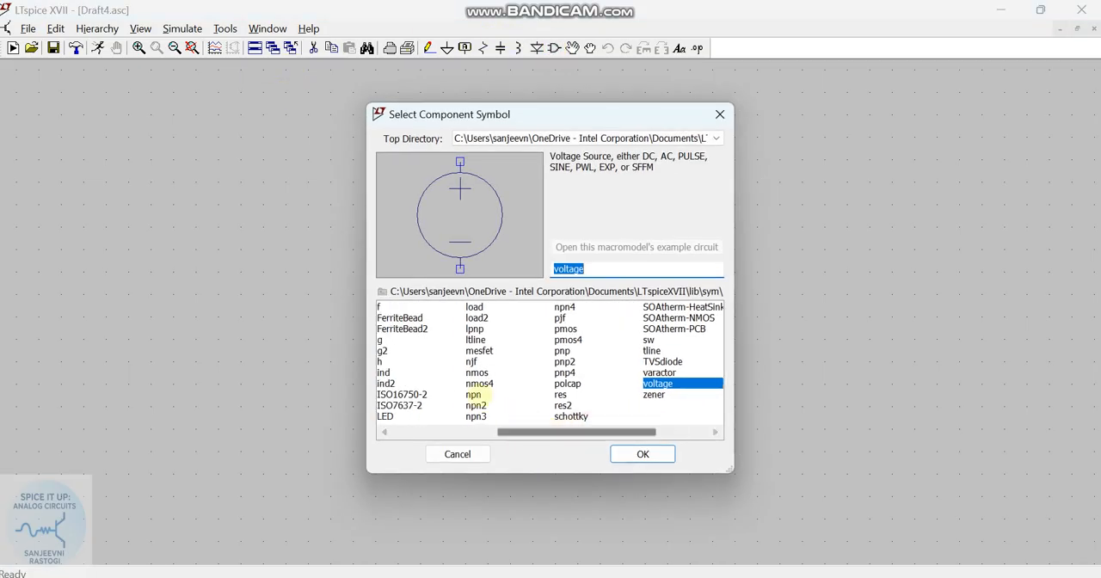
left_click(474, 394)
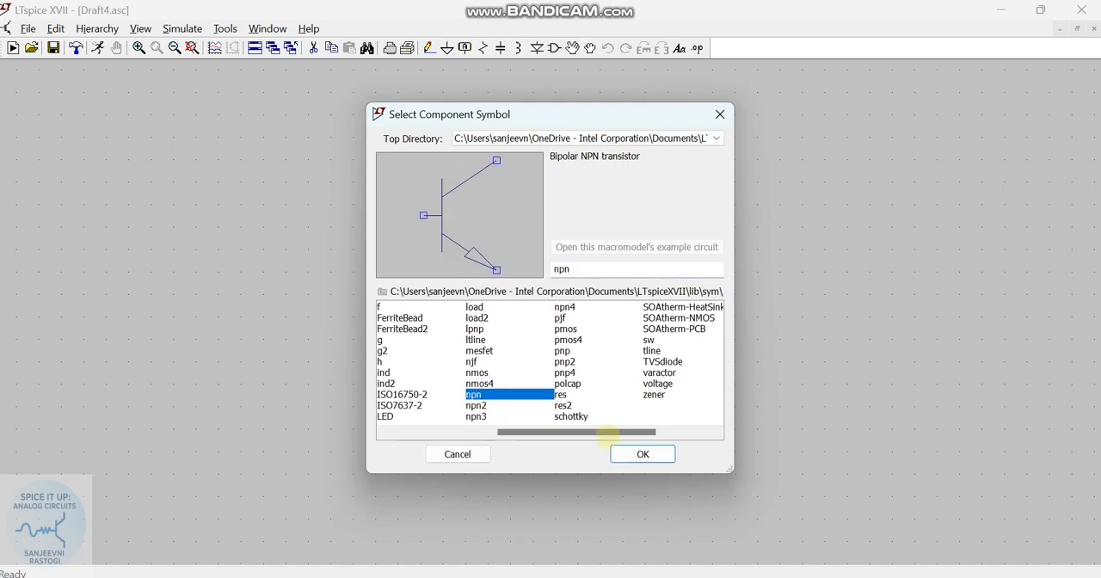
left_click(642, 454)
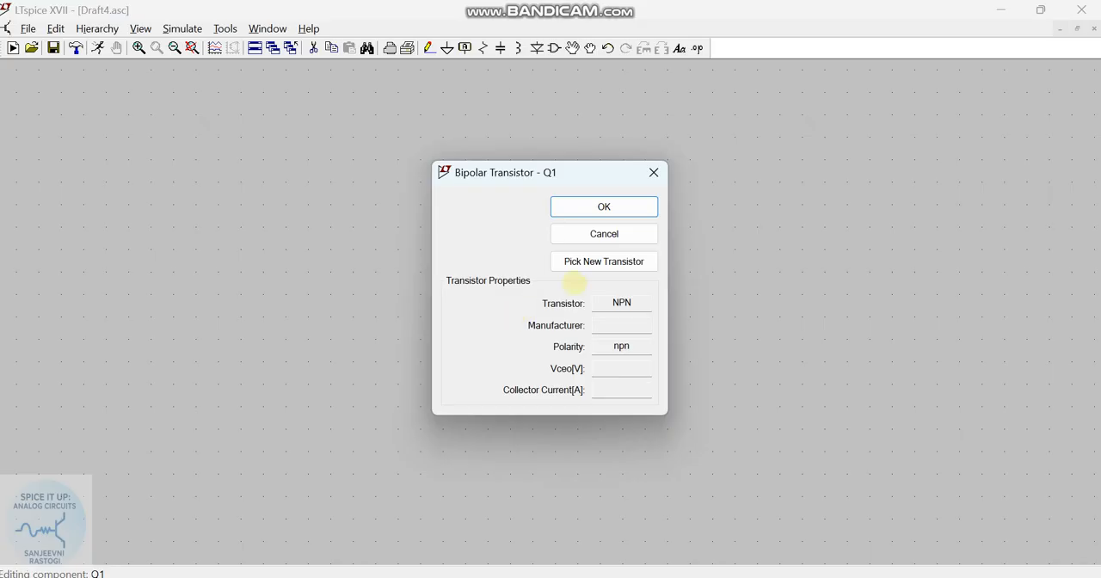
left_click(603, 262)
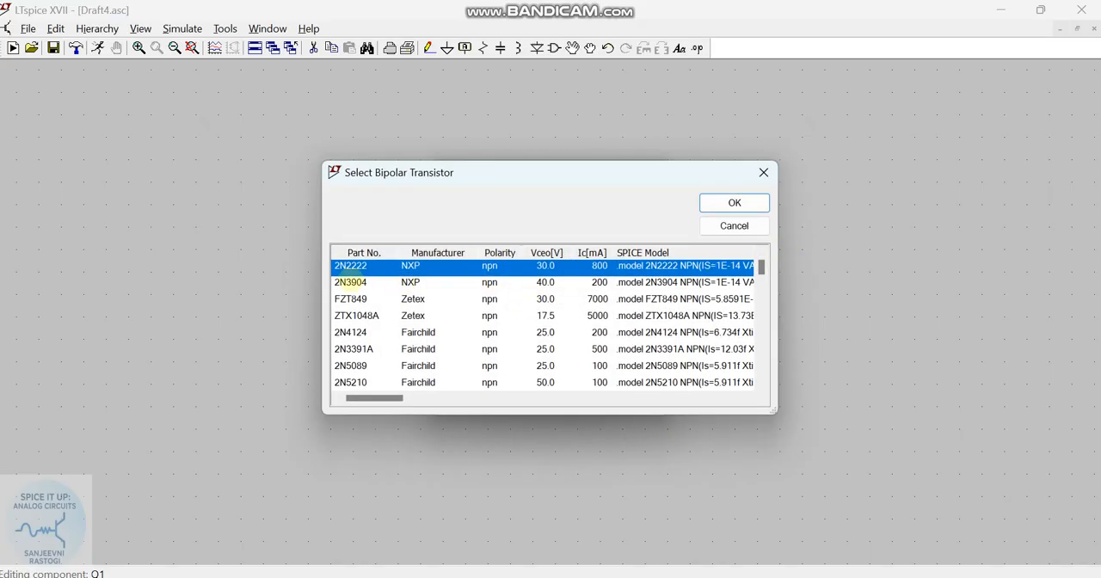
left_click(351, 282)
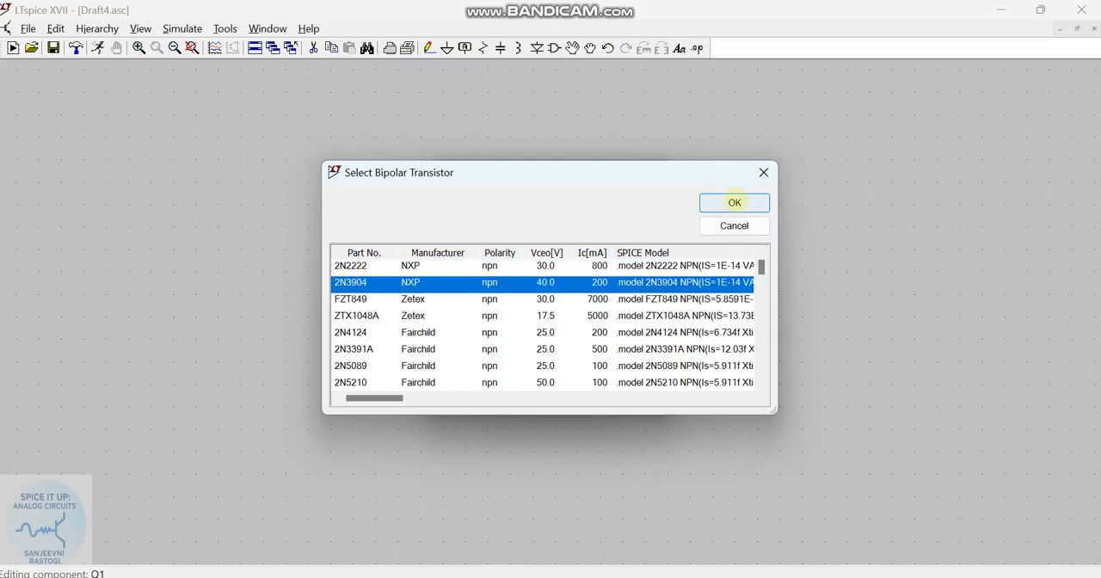
left_click(733, 203)
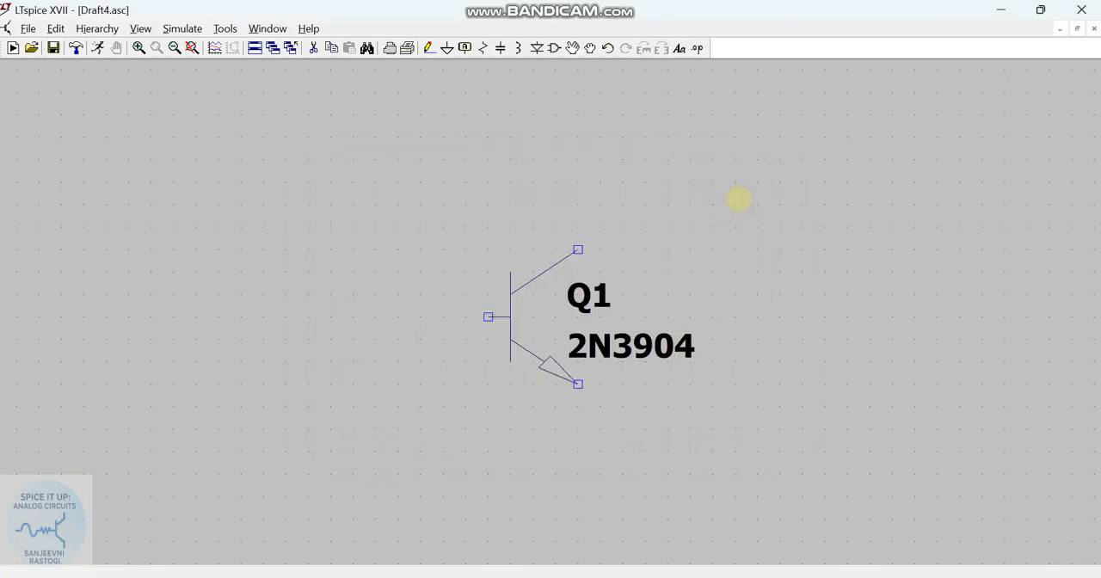
mouse_move(510, 102)
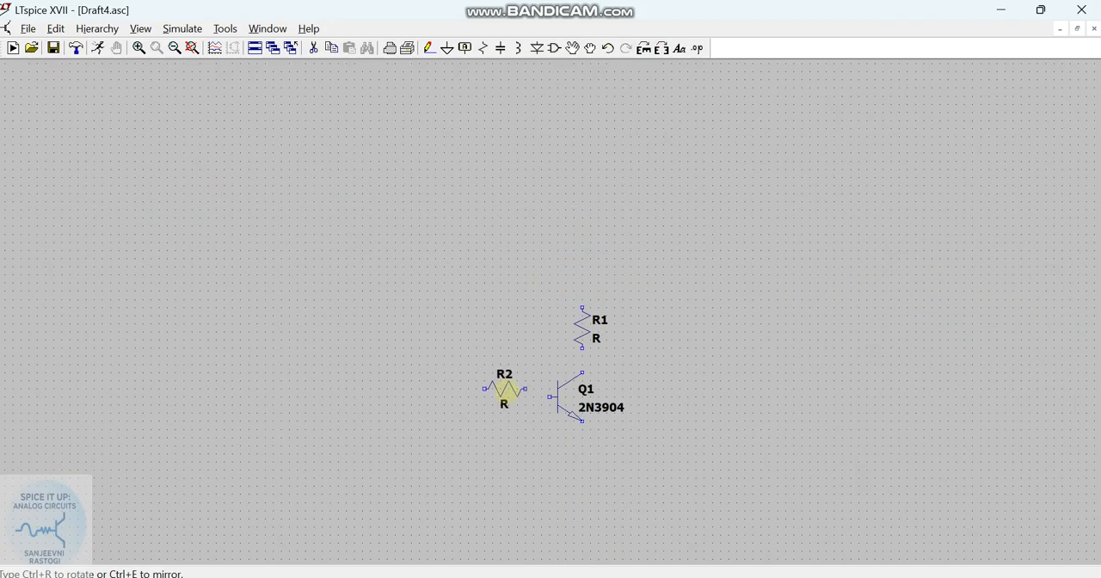
- Place resistor R2 beside the transistor, then voltage sources V1 and V2 to its left
left_click(643, 396)
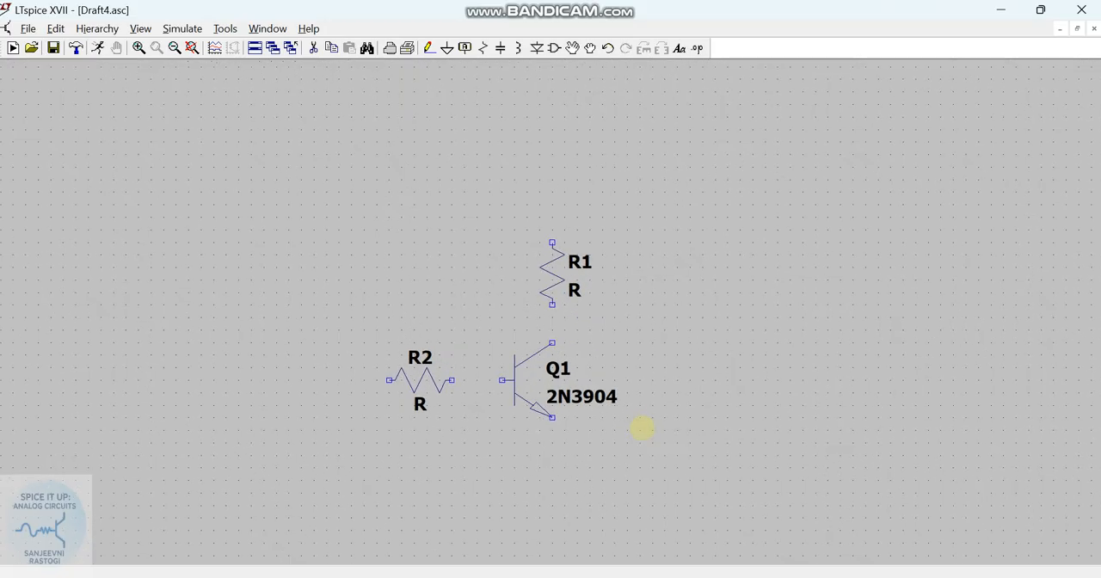
left_click(554, 48)
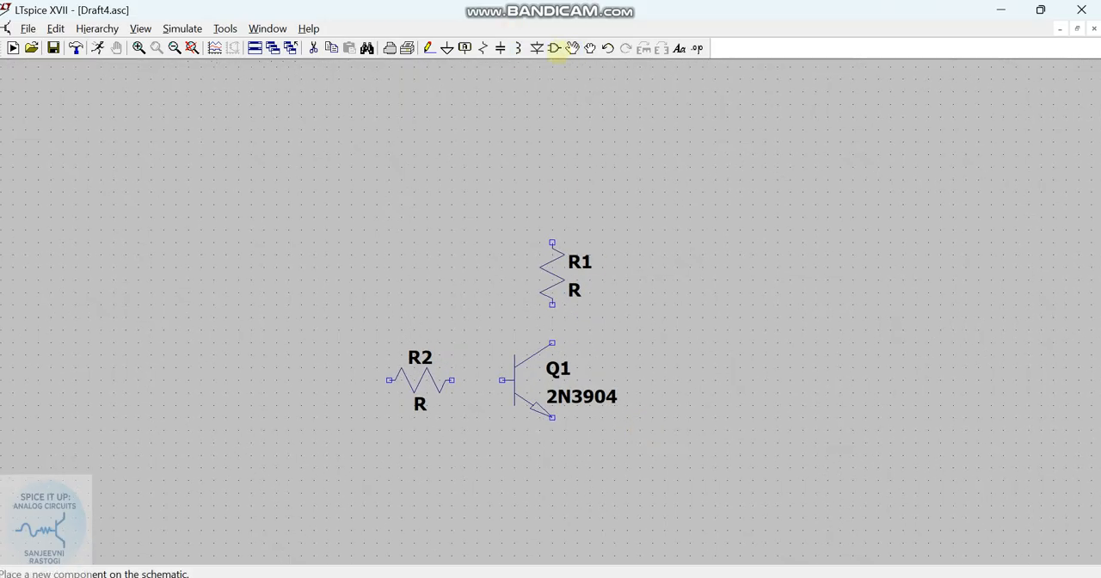
left_click(556, 49)
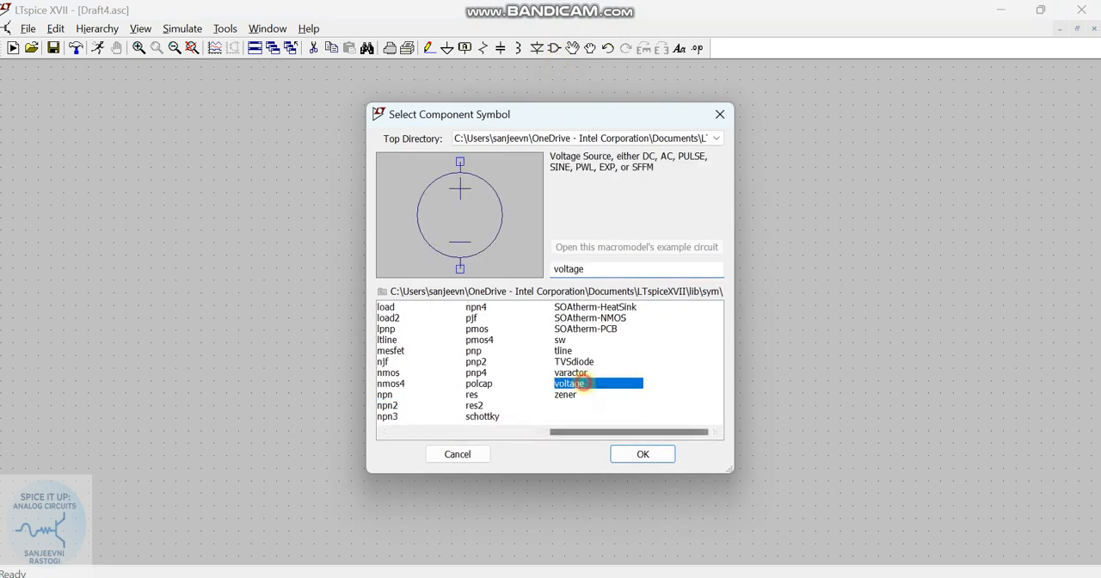
left_click(641, 454)
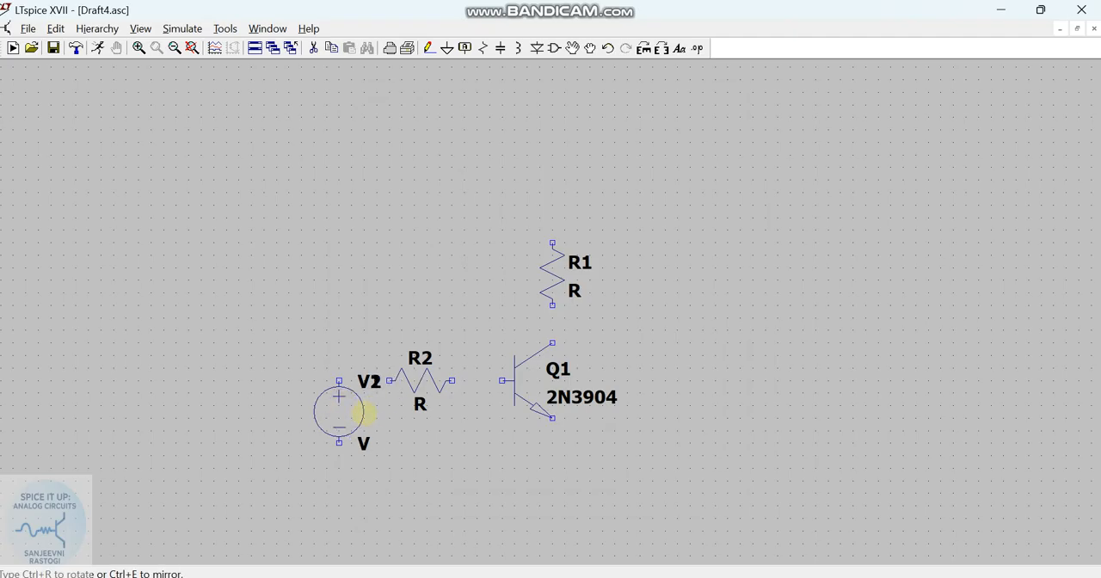
left_click_drag(338, 411, 464, 274)
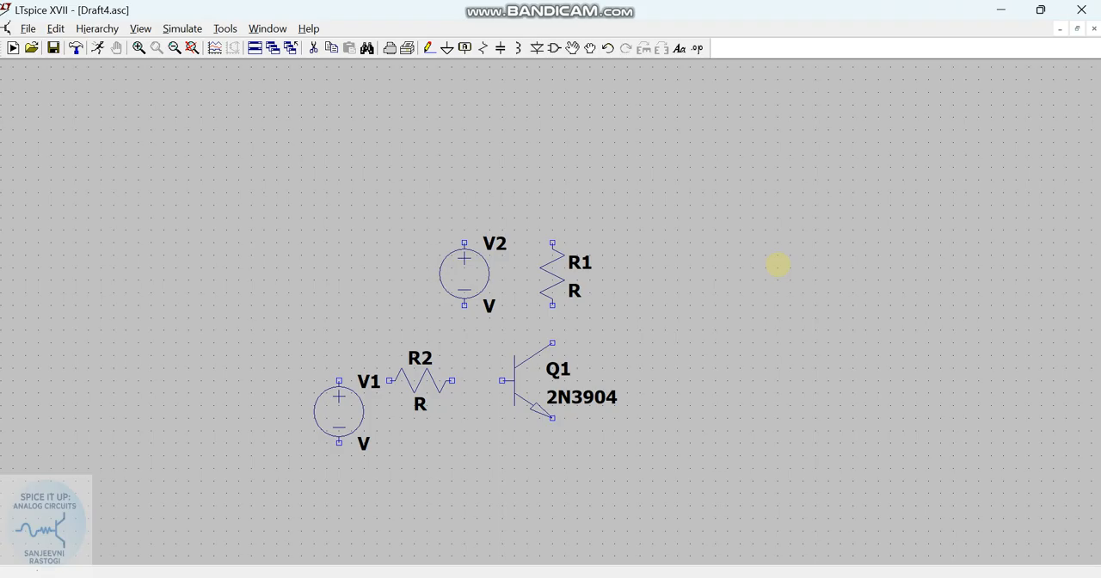
left_click(447, 48)
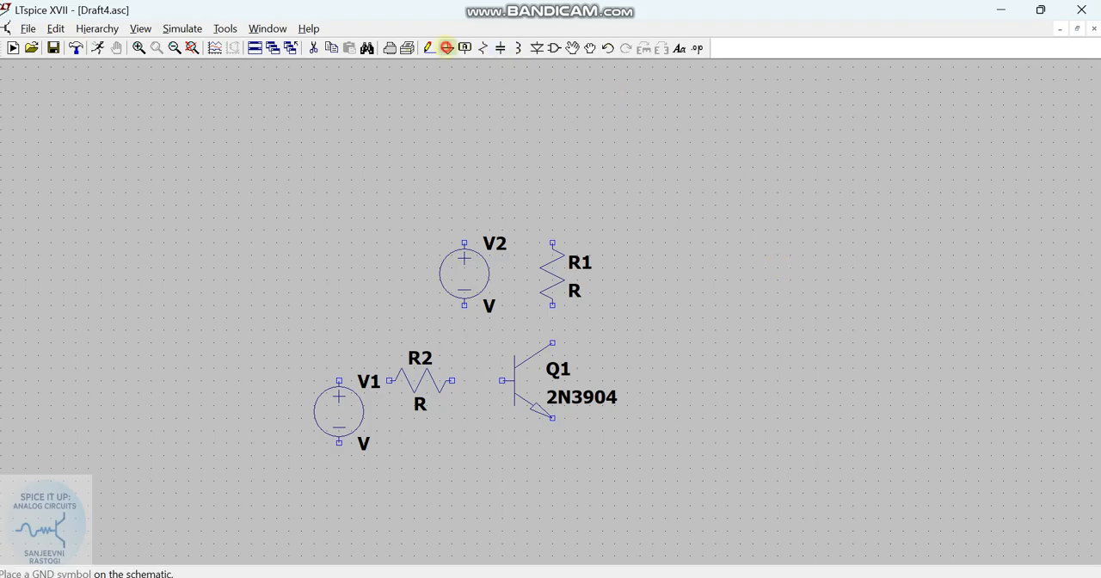
left_click(444, 48)
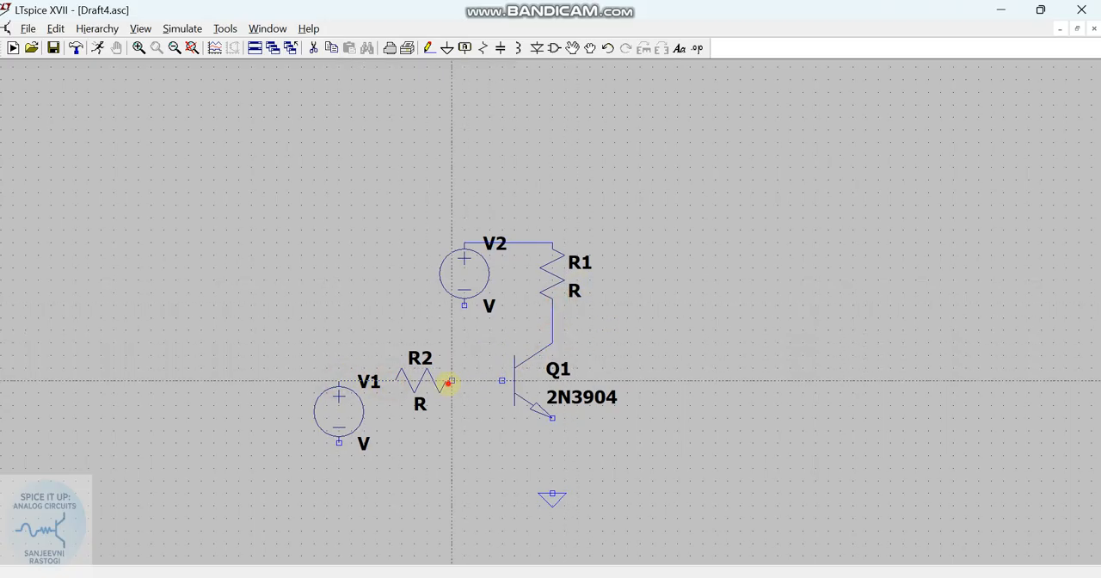
- Wire R2 to the base and join V1, V2 negatives to the ground node
left_click_drag(448, 382, 503, 382)
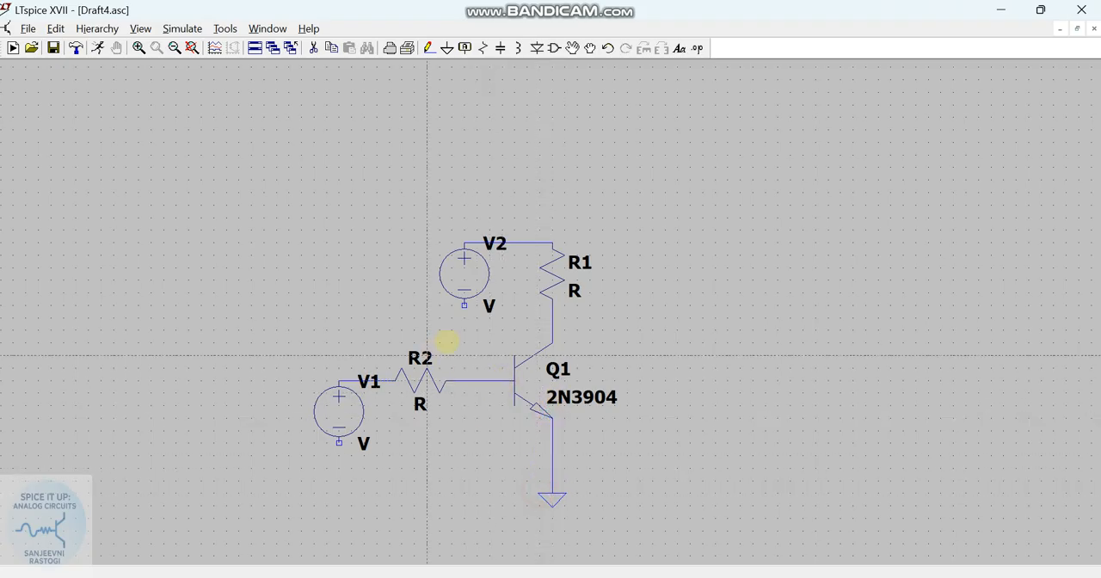
left_click_drag(465, 306, 289, 306)
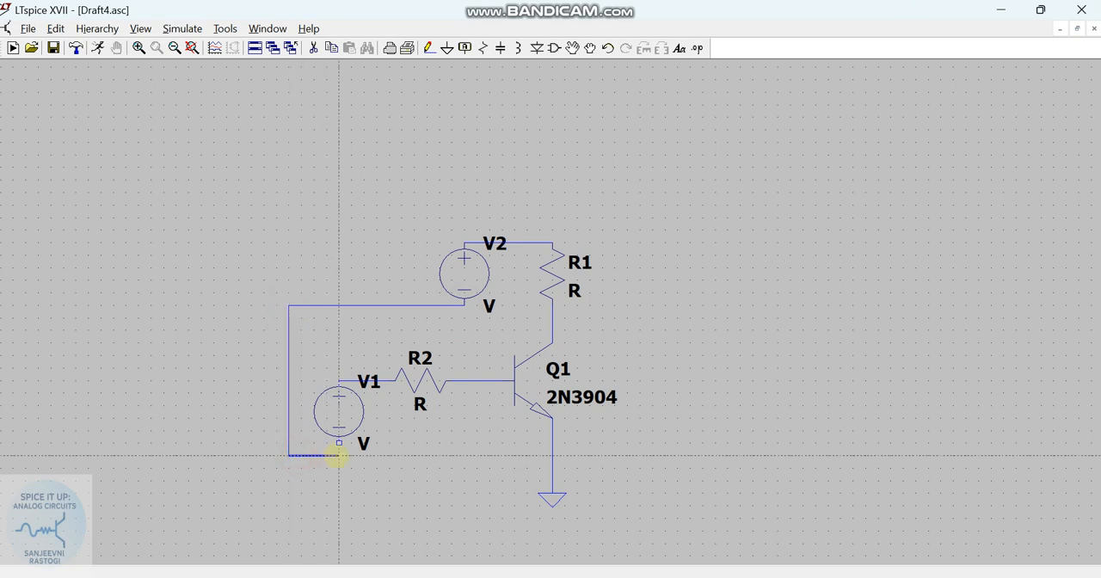
left_click_drag(341, 456, 530, 456)
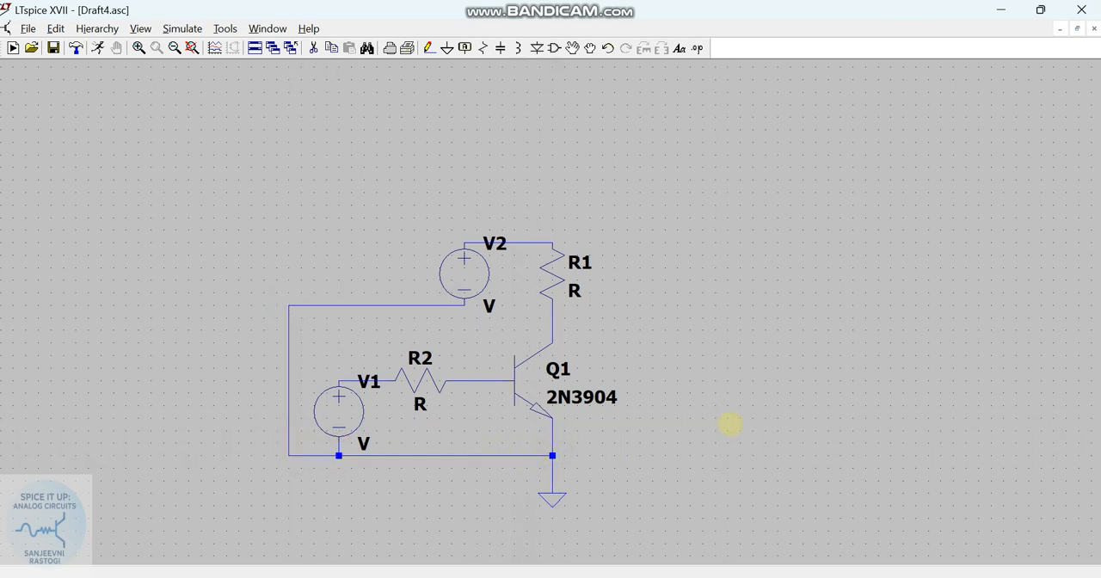
mouse_move(650, 368)
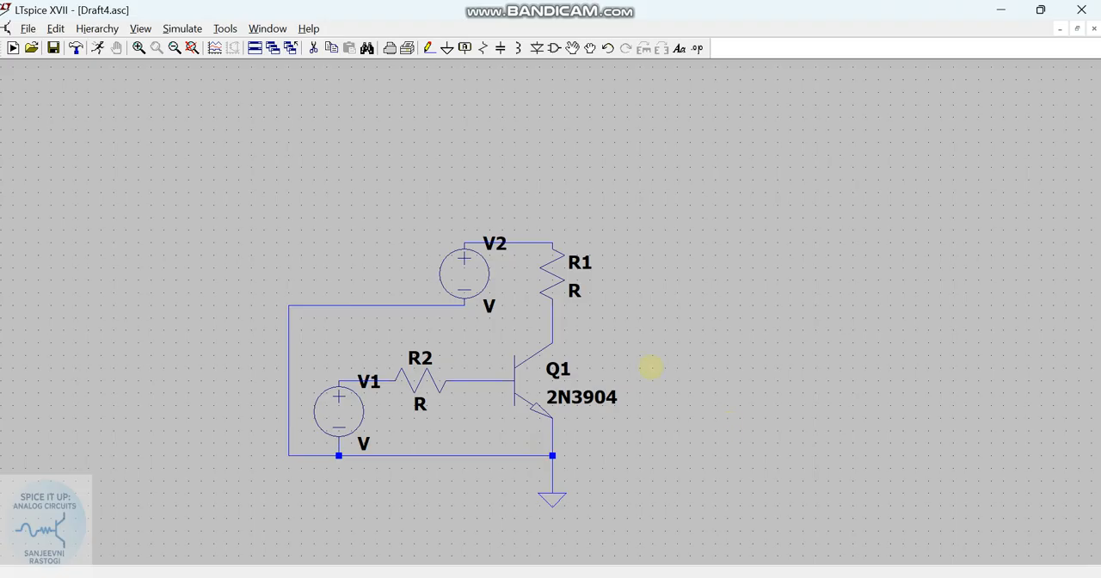
mouse_move(619, 311)
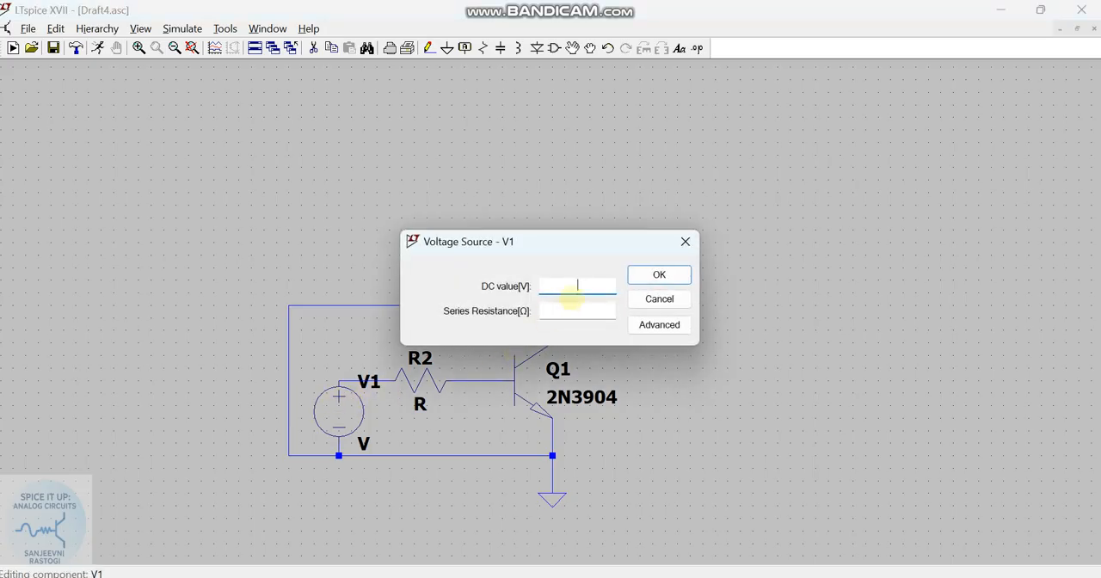
- Make V1 a PULSE(0 5 0 0 0 10m 20m) source via its Advanced settings
left_click(659, 324)
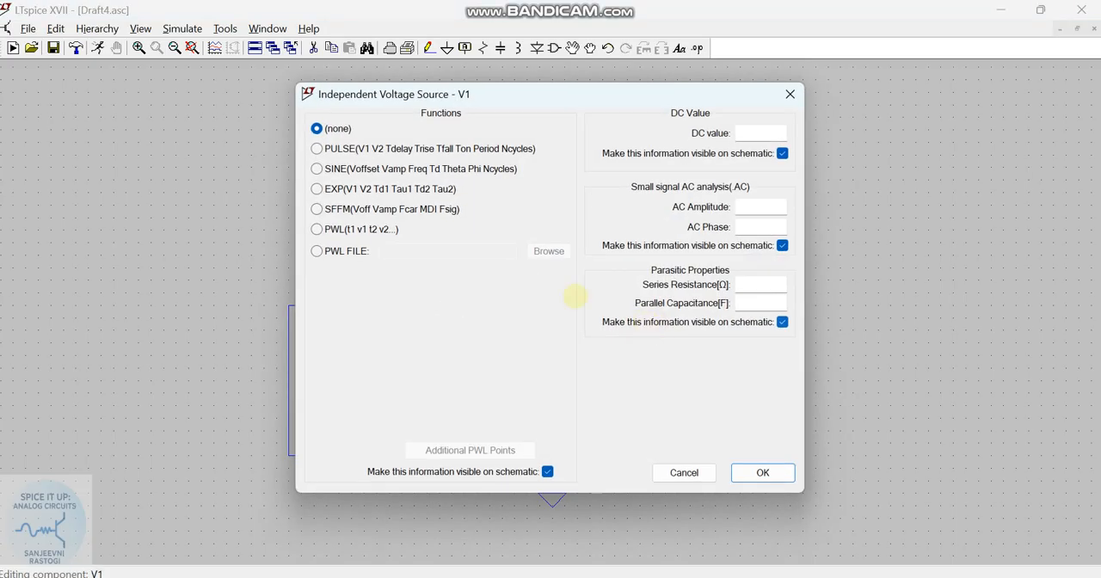
left_click(316, 148)
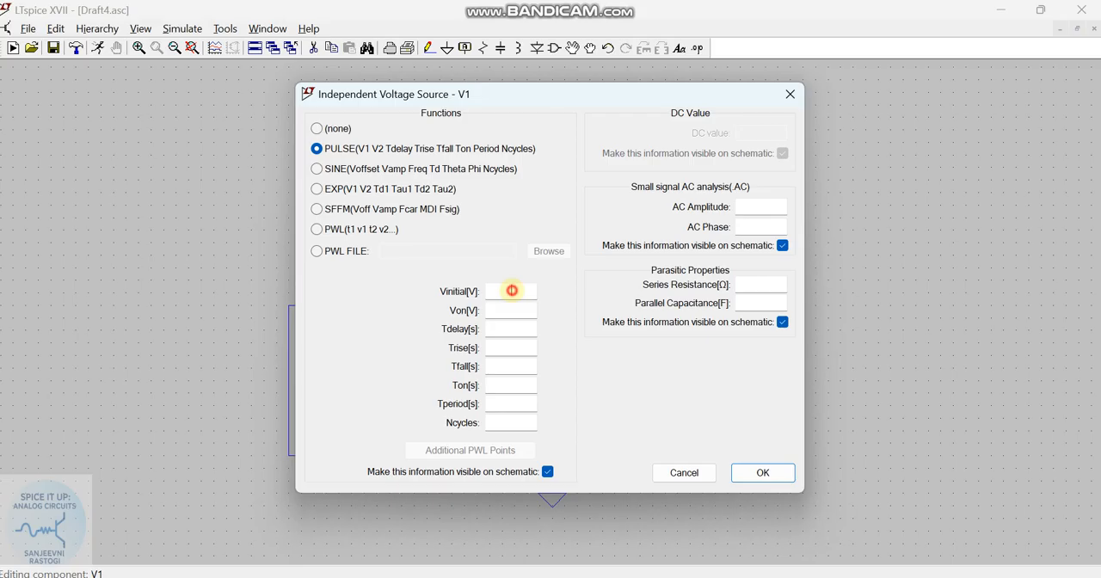
type("0")
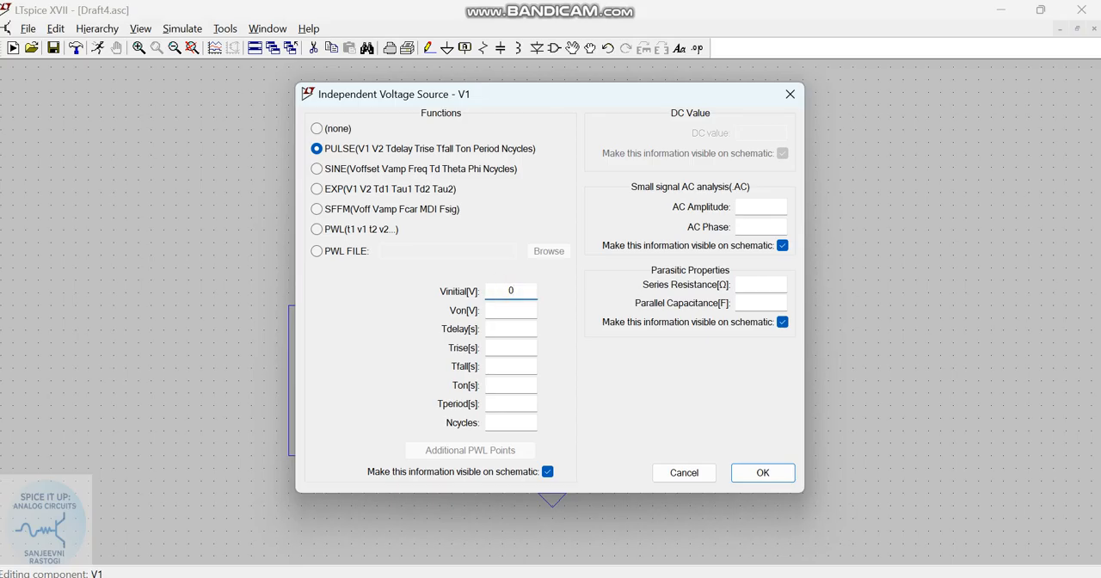
type("5")
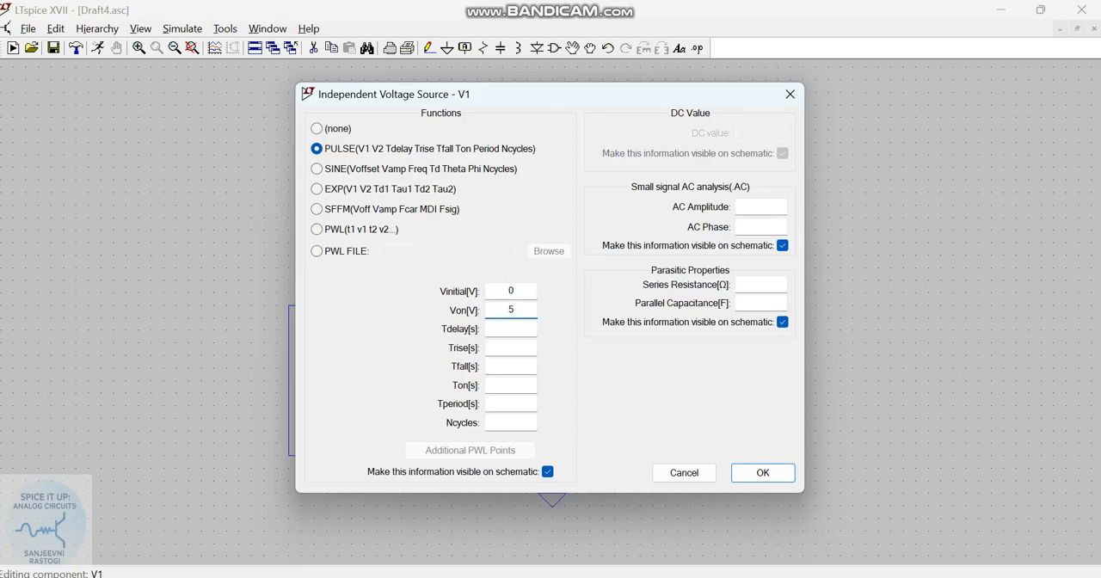
type("0")
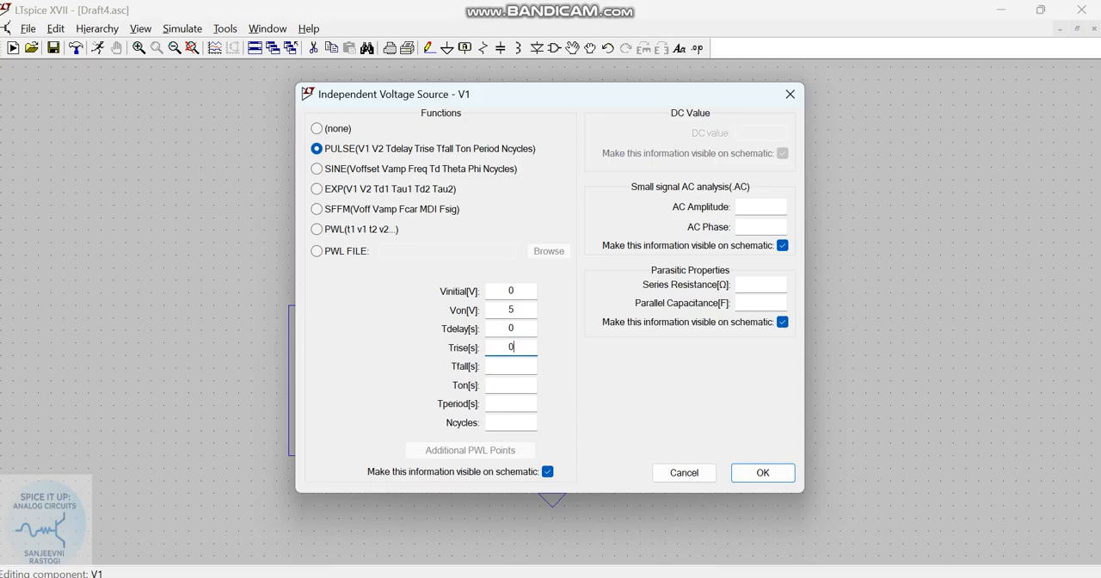
type("0")
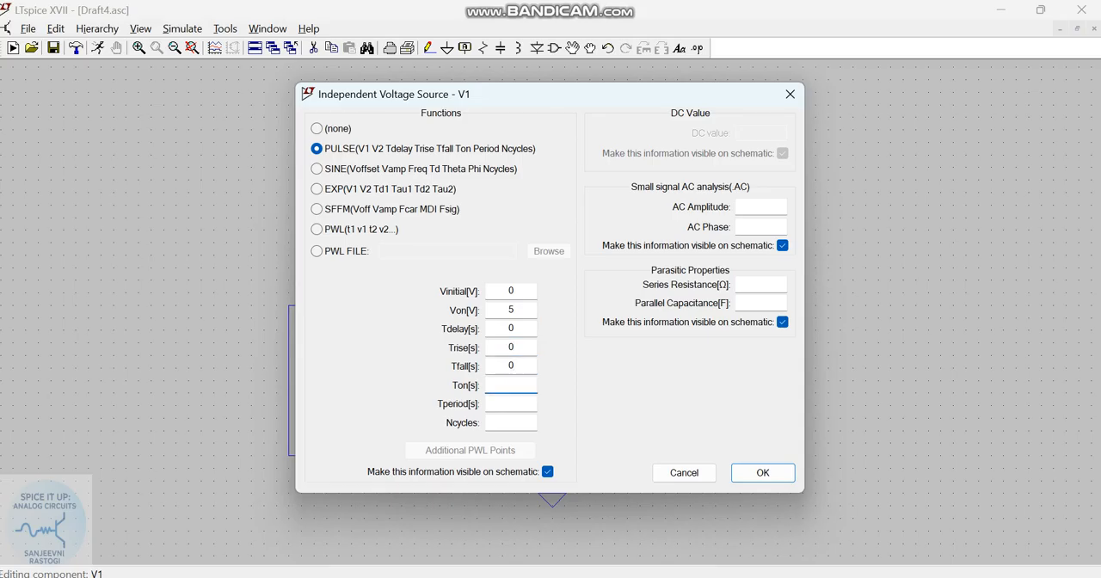
type("10m")
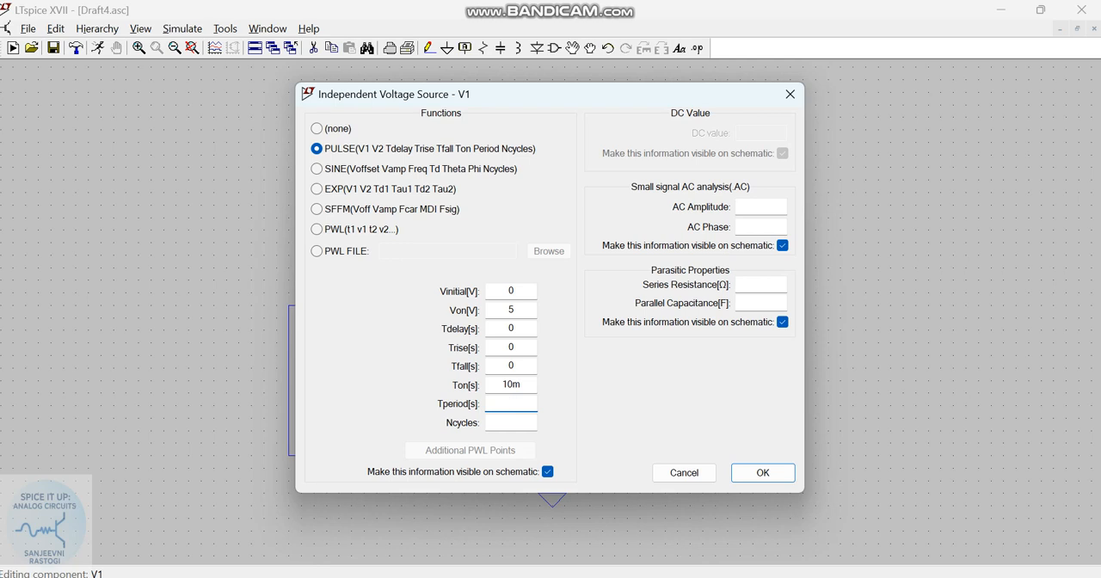
type("20m")
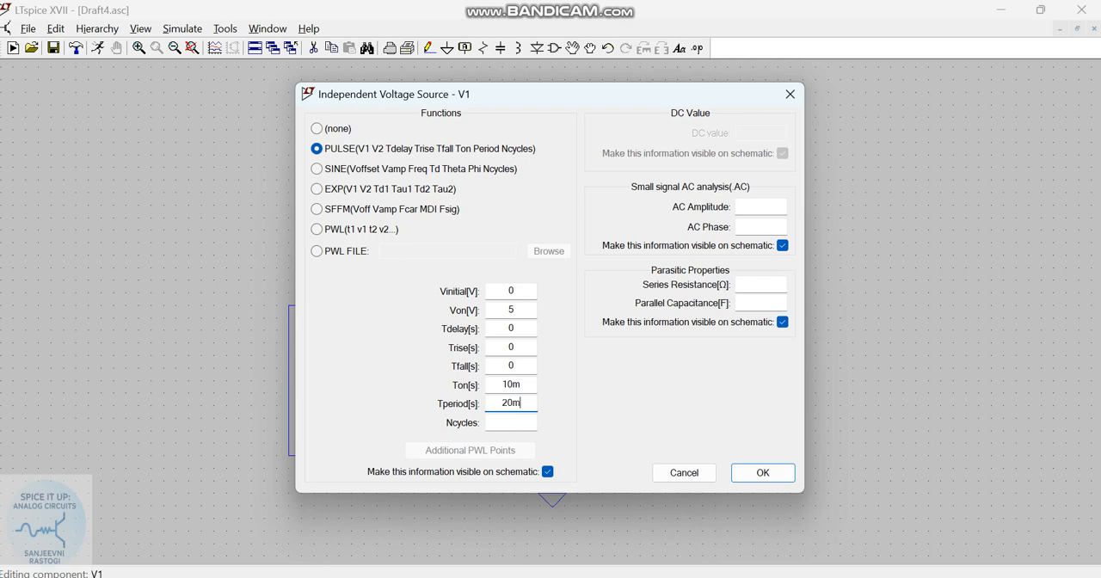
left_click(761, 472)
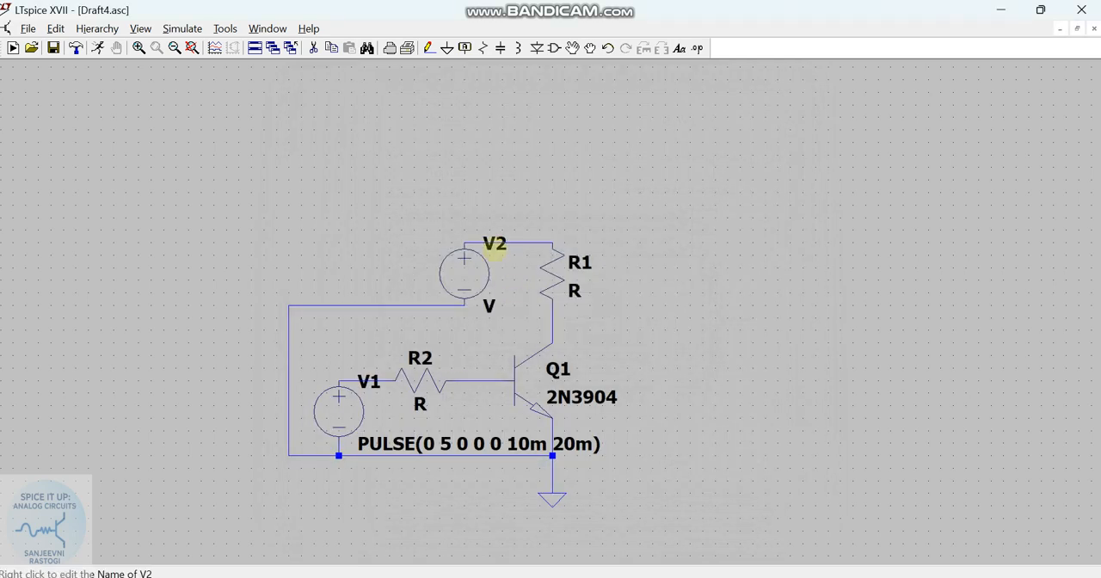
- Set V2 to 12 V, R2 to 10k and R1 to 220 ohms
double_click(465, 272)
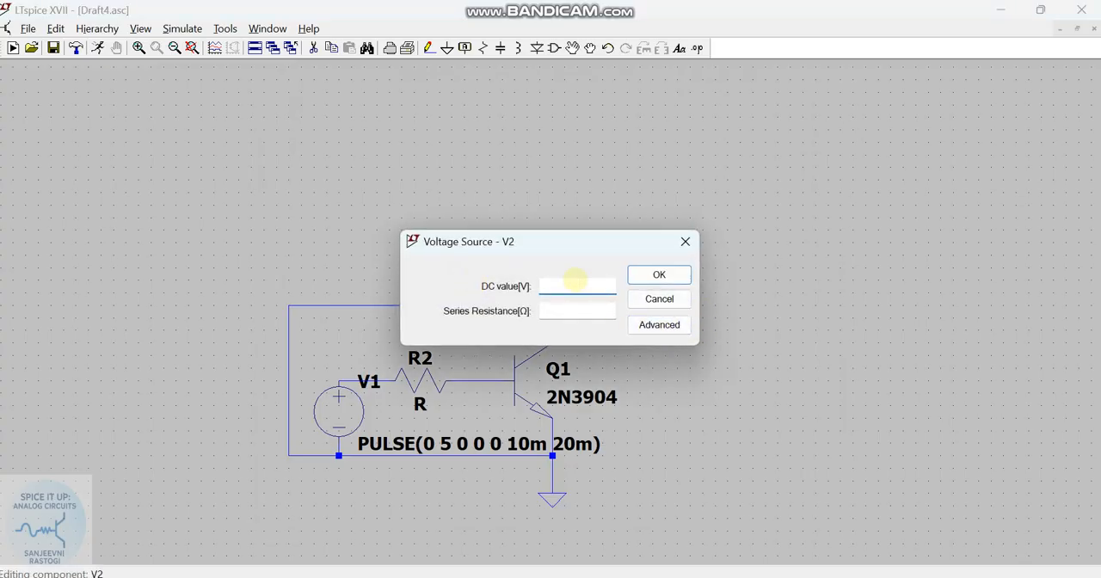
left_click(657, 275)
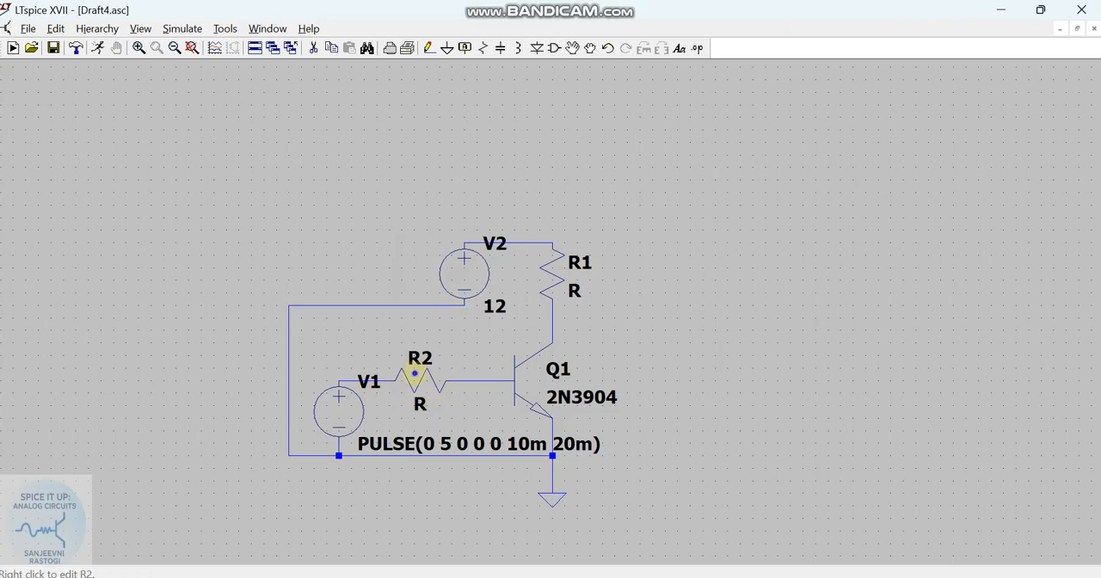
right_click(413, 372)
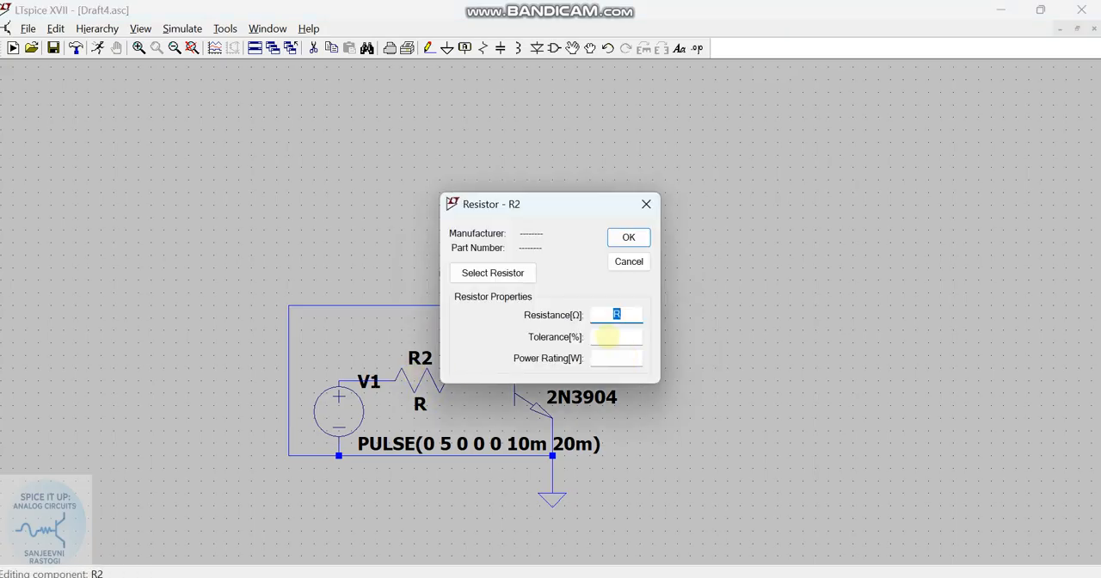
type("10k")
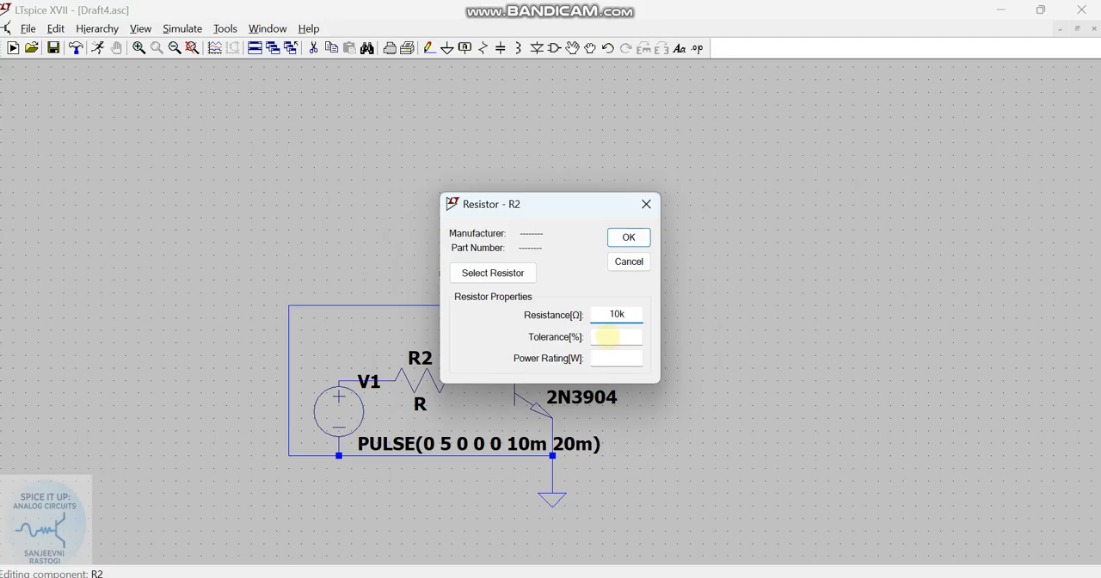
left_click(628, 237)
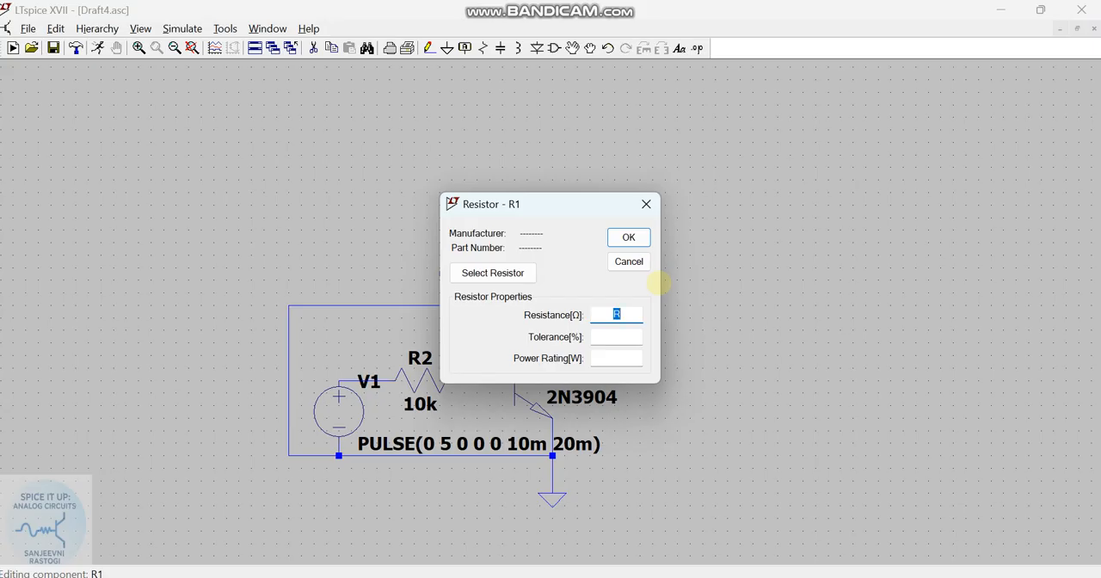
left_click(628, 237)
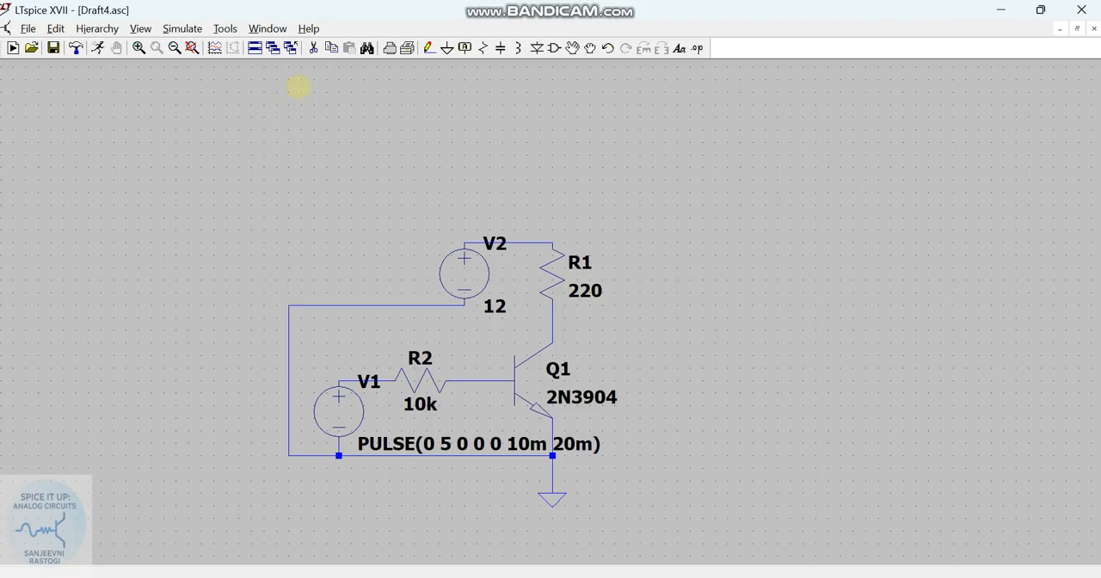
mouse_move(370, 380)
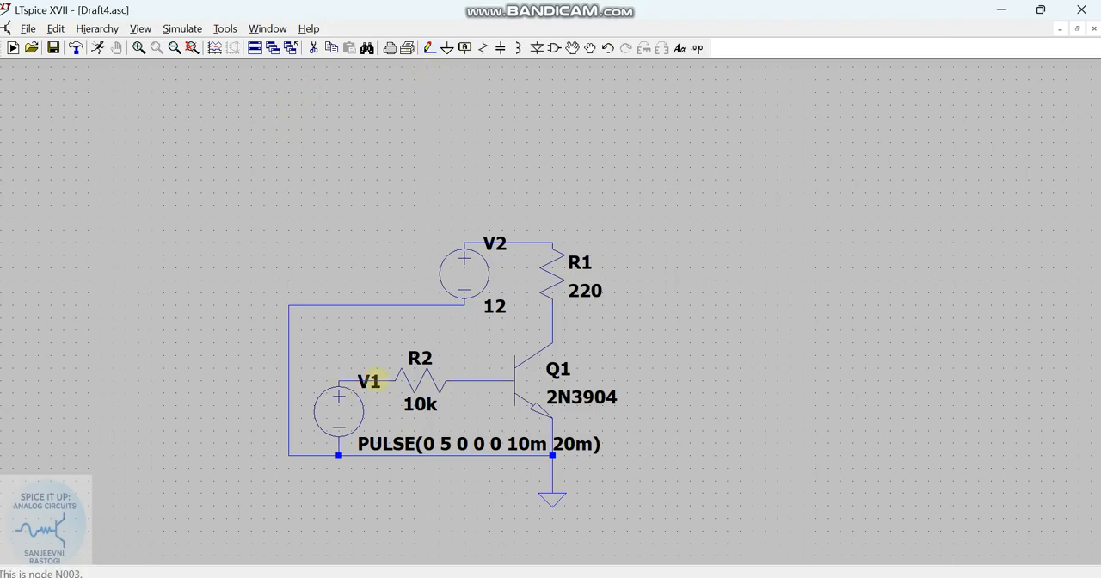
mouse_move(224, 99)
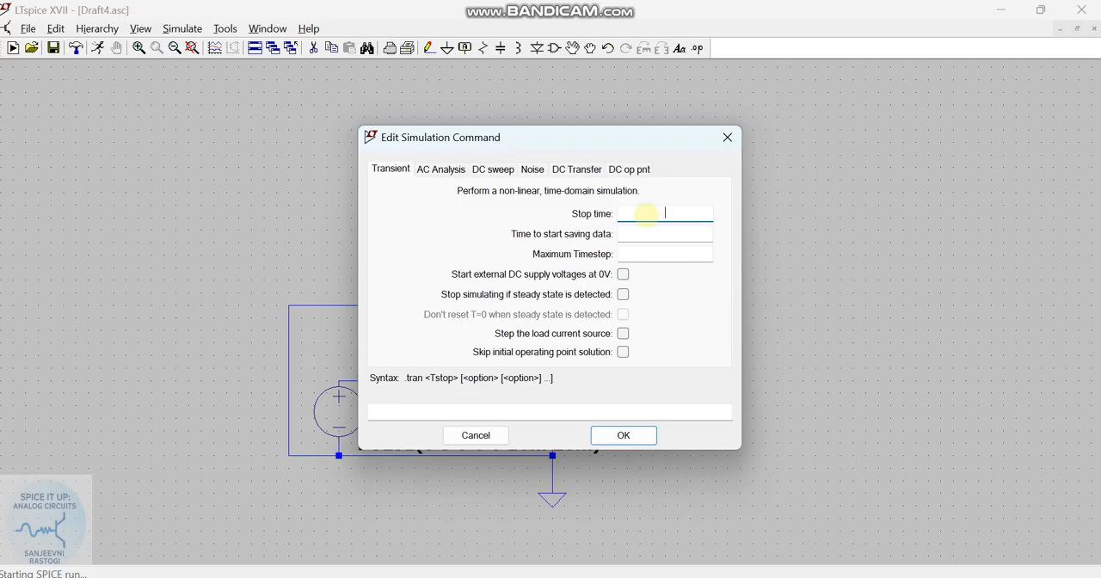
- Set a 100 ms transient stop time and confirm the simulation command
type("10")
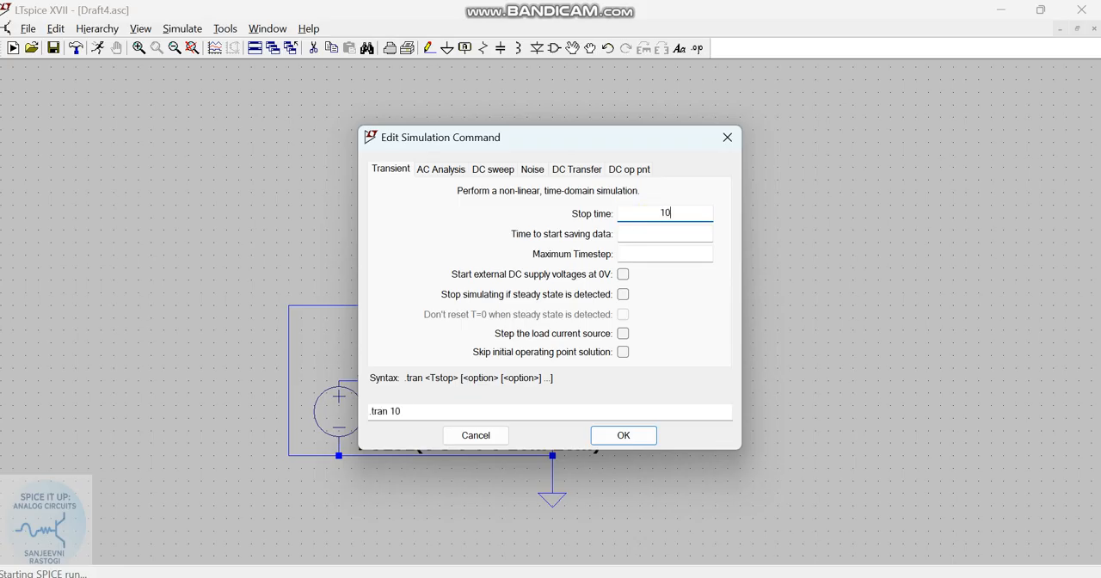
left_click(623, 434)
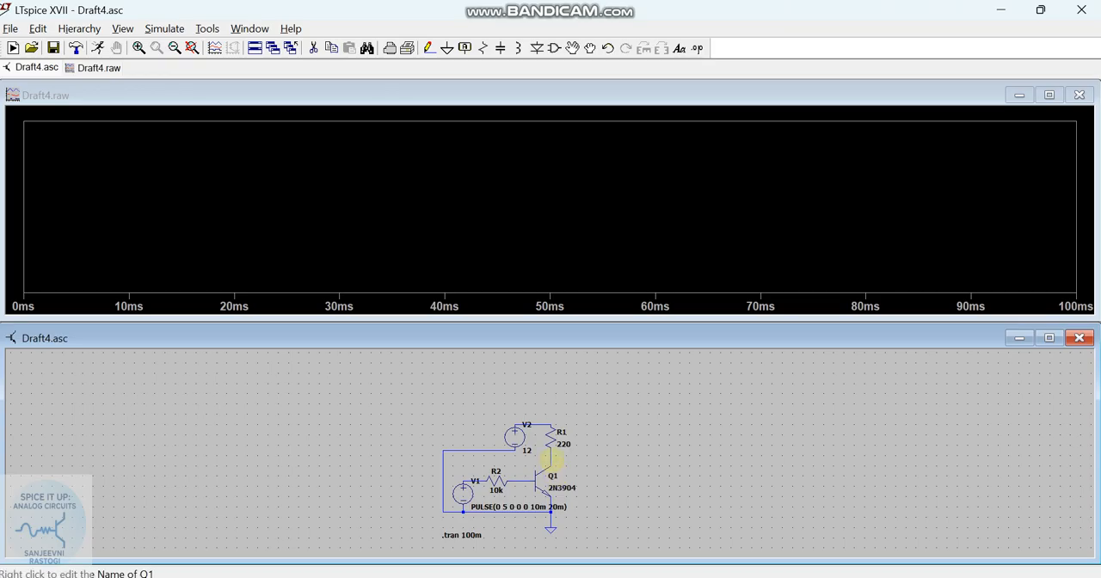
- Add a second plot pane, then plot V(n003) on top and V(n002) below
right_click(465, 206)
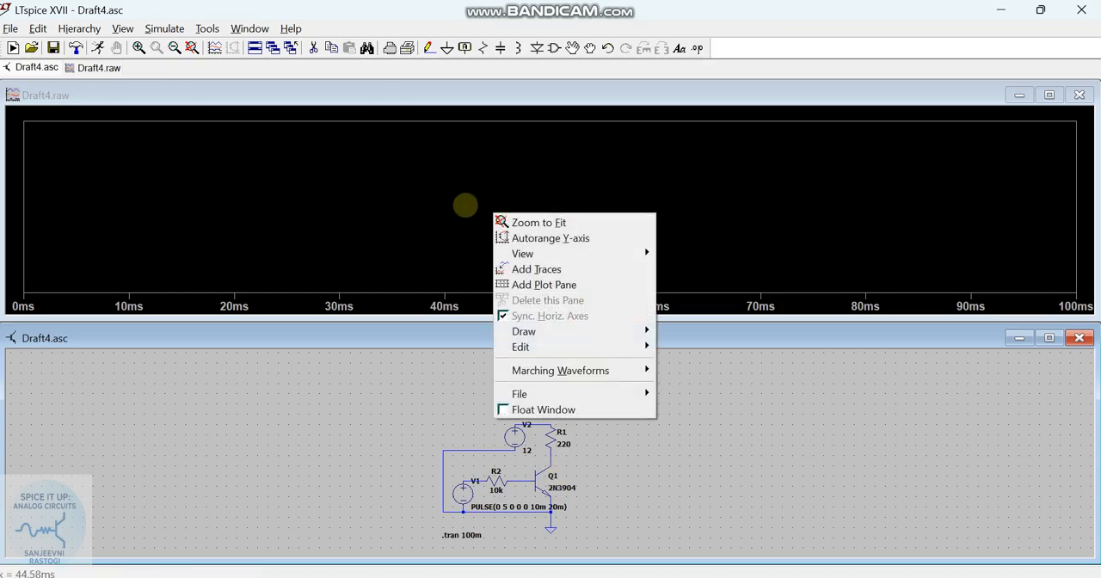
mouse_move(544, 286)
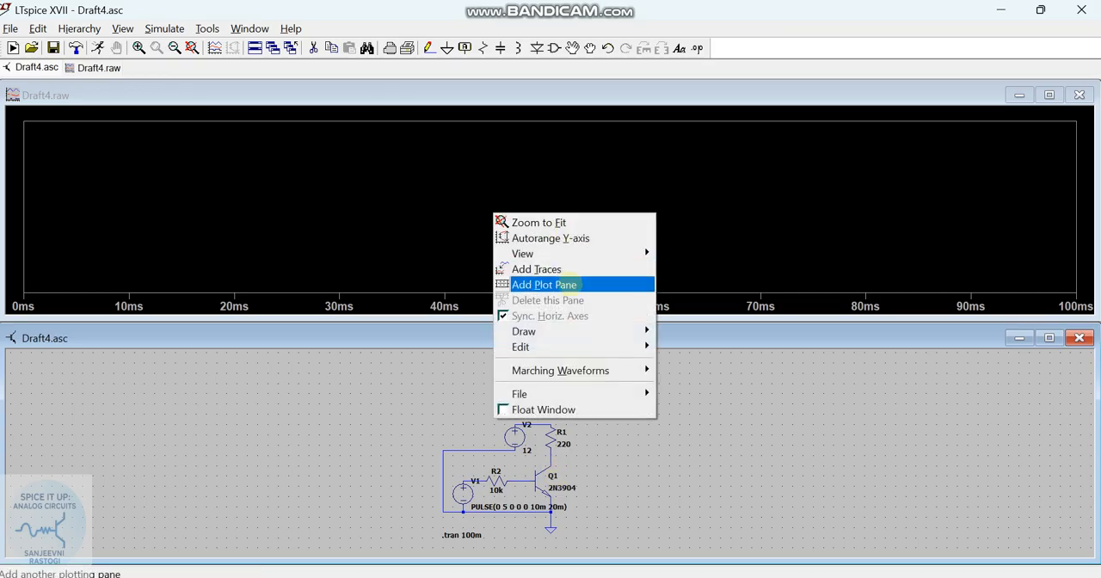
left_click(544, 284)
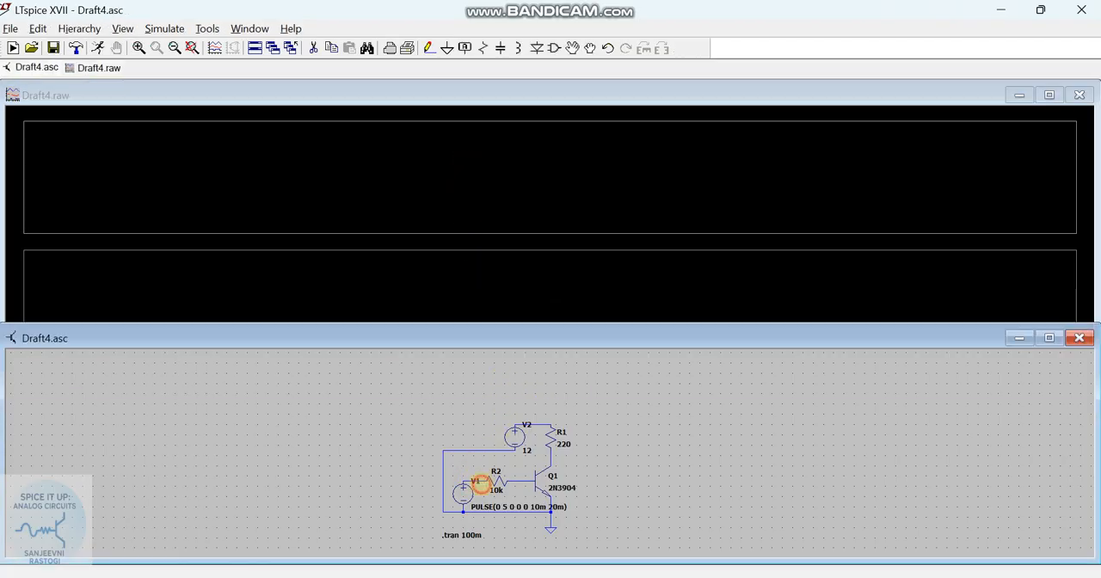
left_click(480, 480)
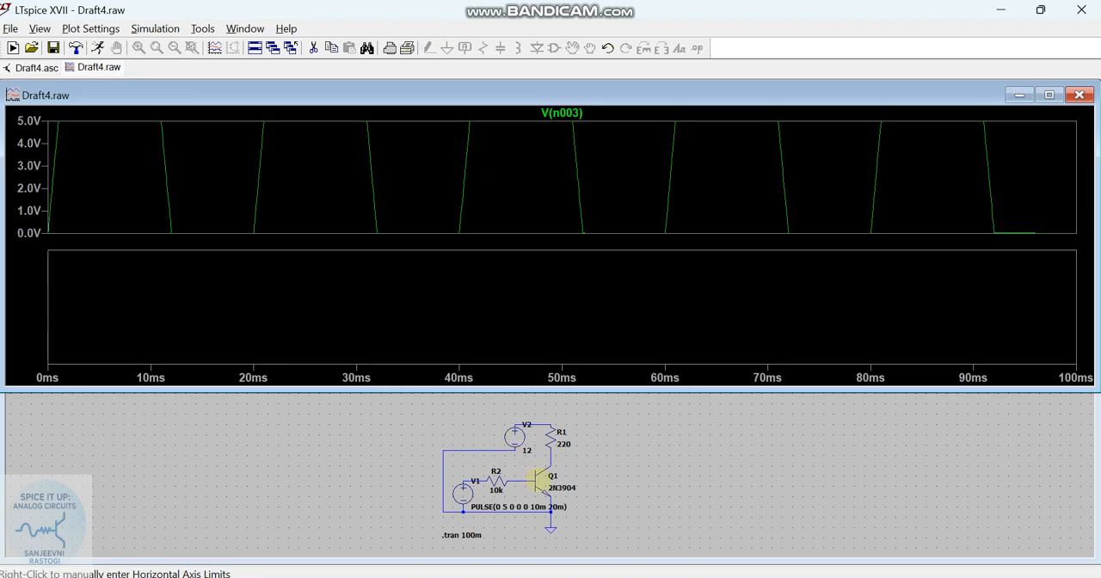
left_click(551, 468)
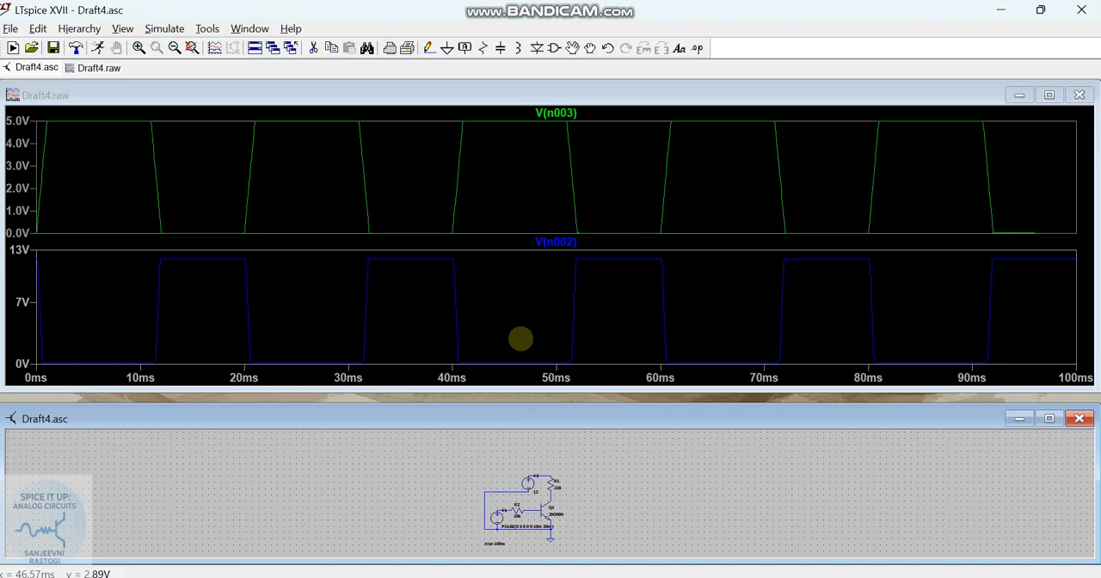
mouse_move(507, 324)
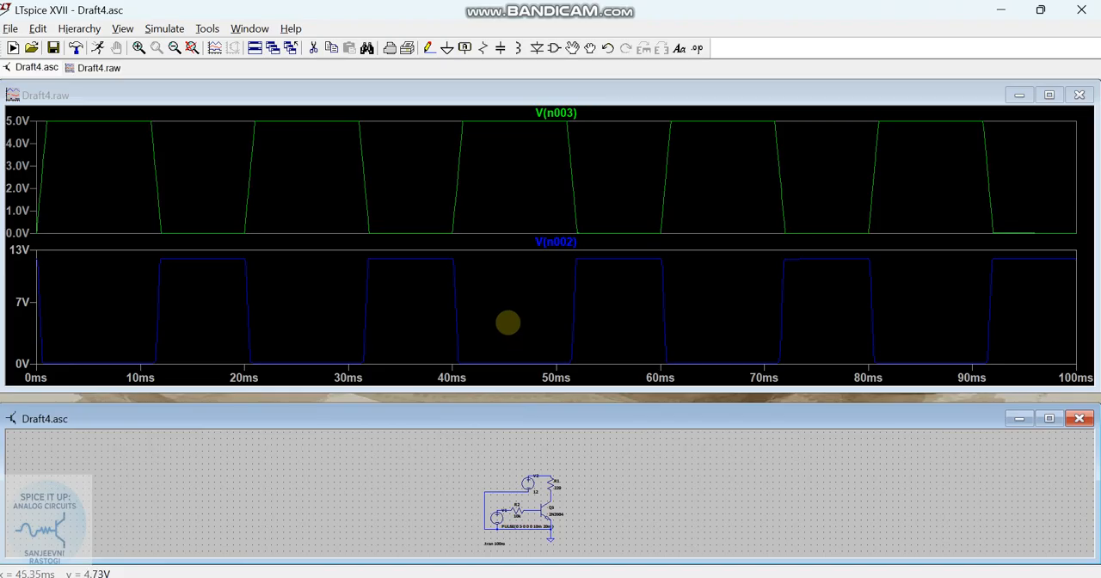
mouse_move(108, 169)
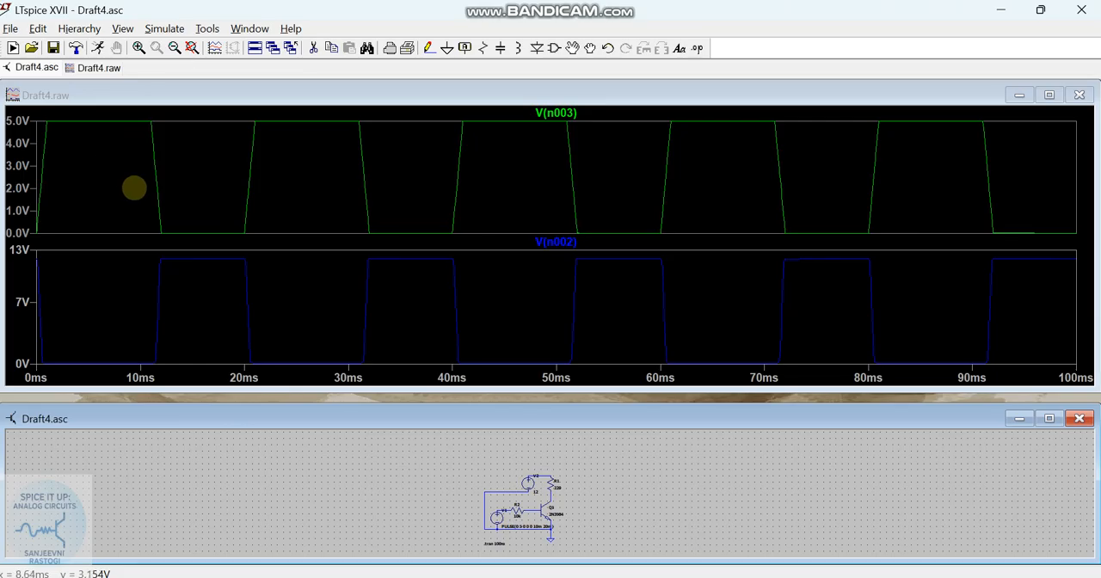
mouse_move(141, 382)
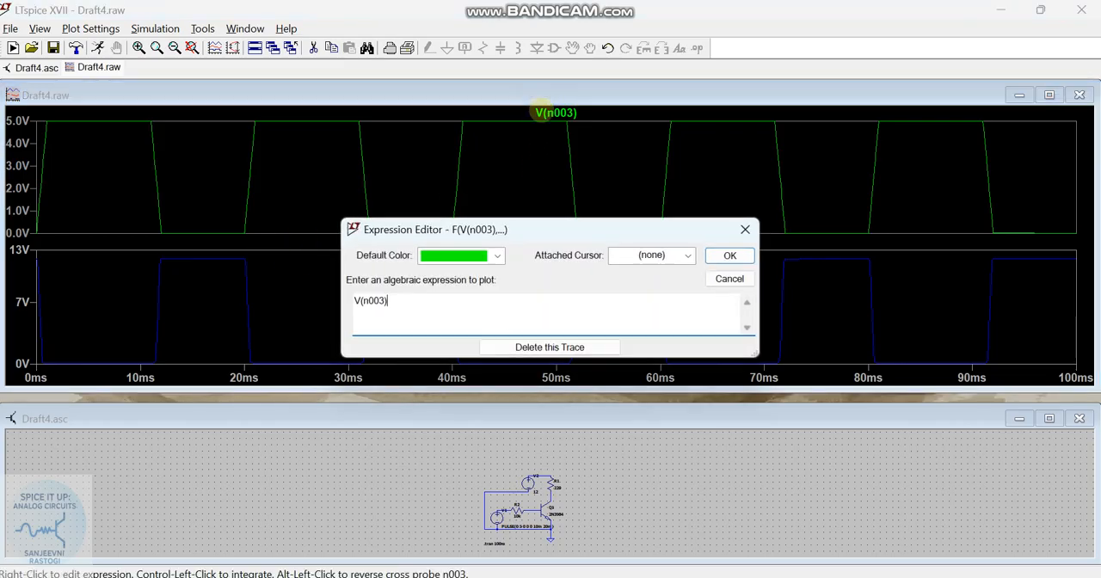
mouse_move(745, 231)
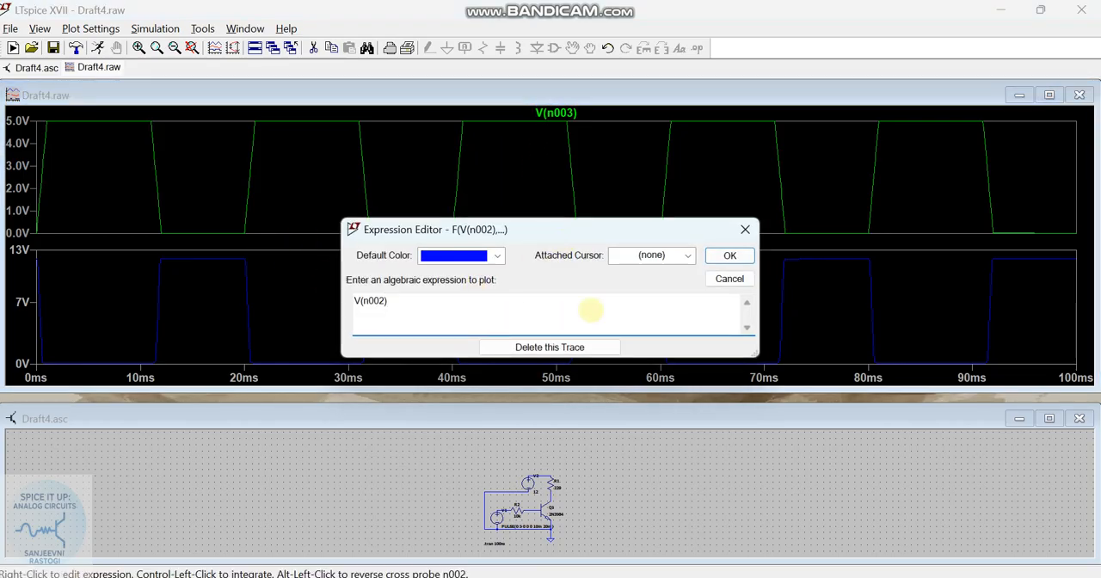
- Attach both measurement cursors to the V(n002) trace via the Expression Editor
left_click(729, 254)
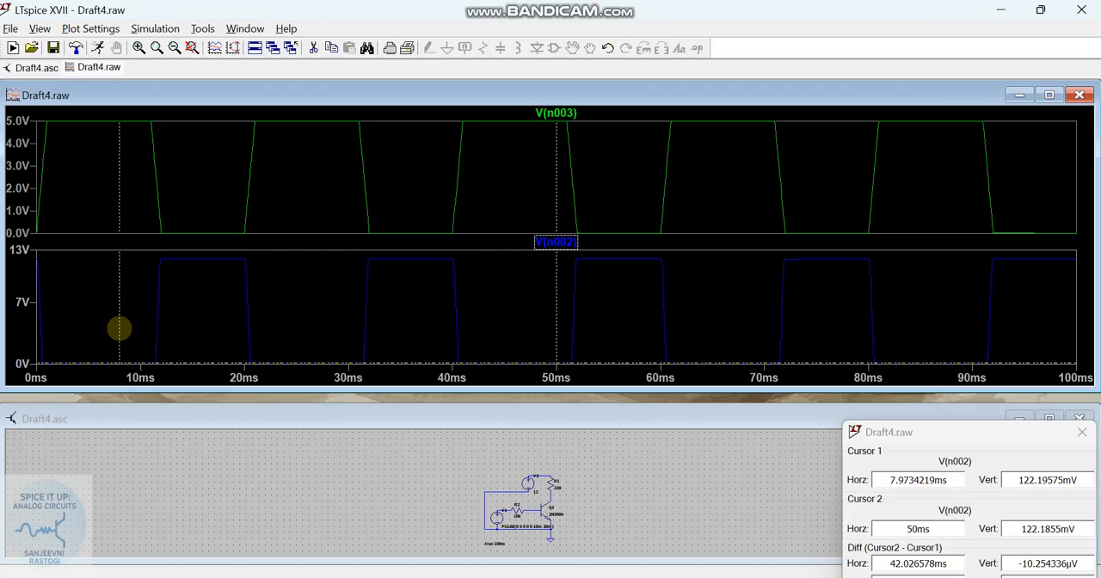
- Move cursor 1 to about 7.5 ms on V(n002), giving a 42.5 ms difference from cursor 2
left_click_drag(119, 329, 115, 329)
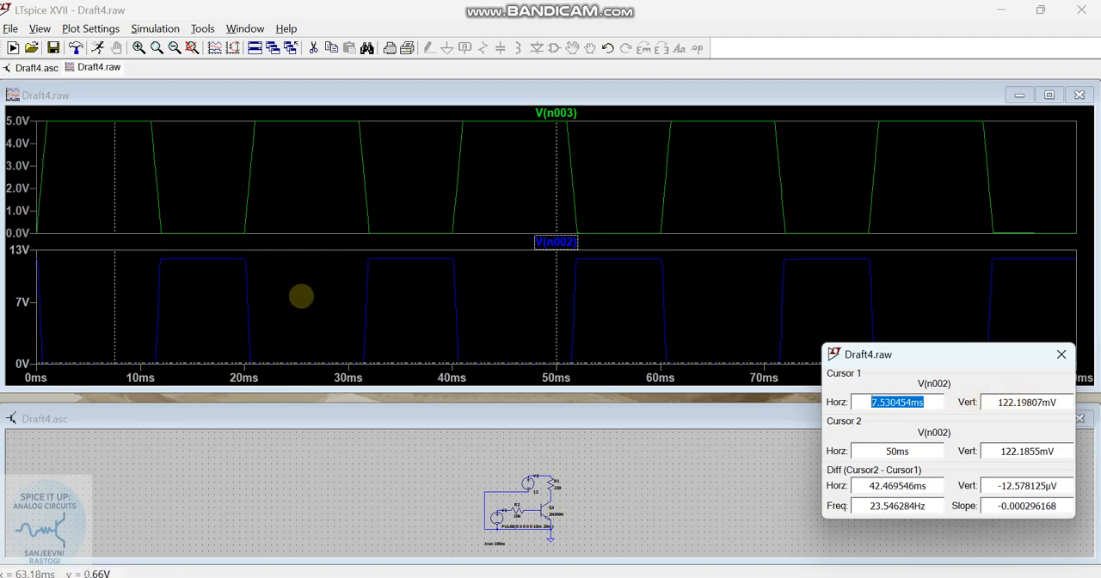
mouse_move(176, 293)
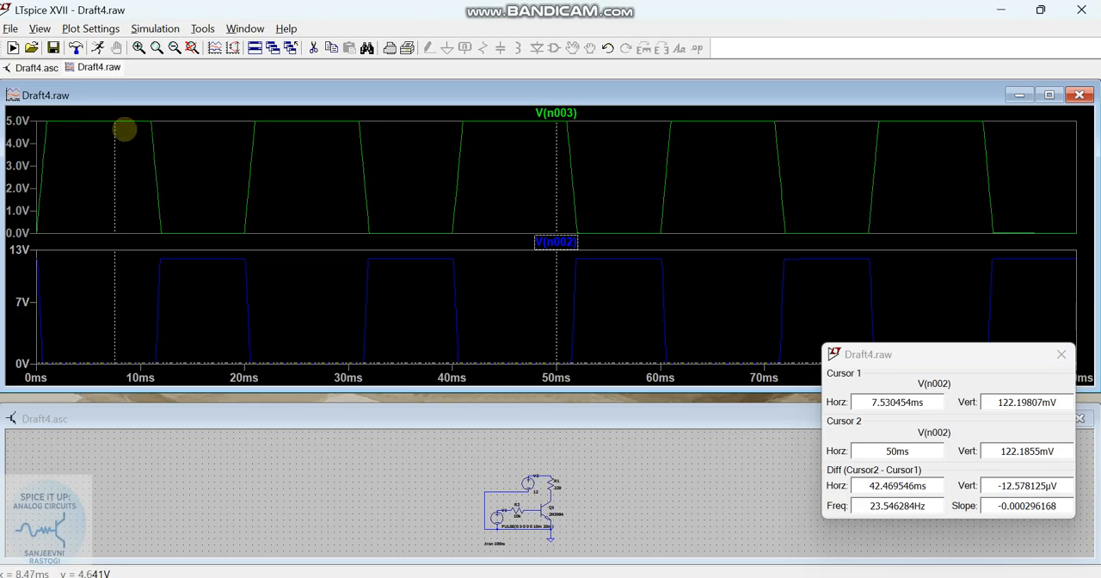
mouse_move(474, 444)
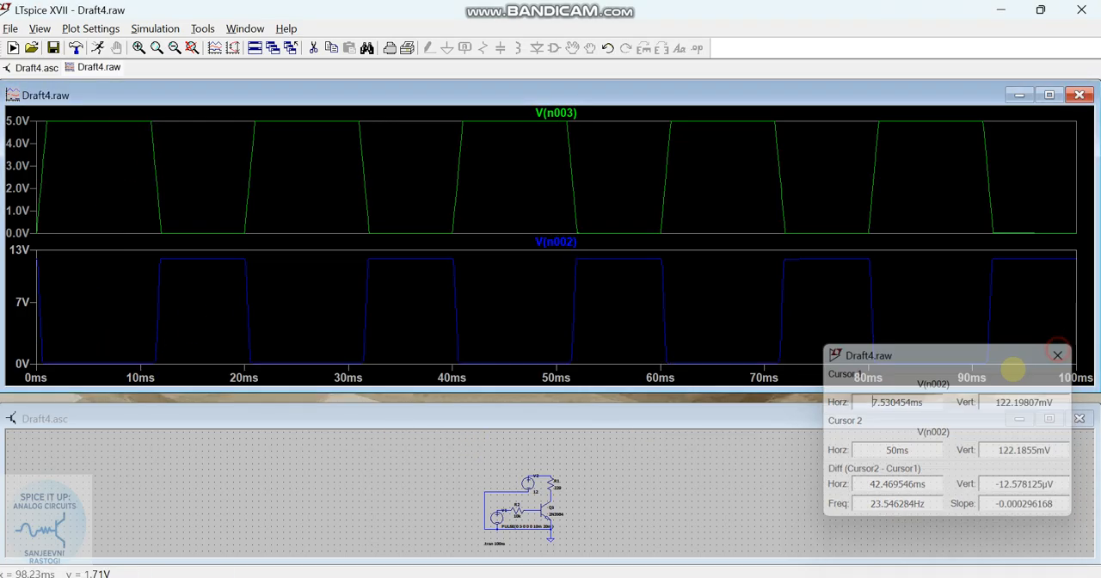
- Close the cursor readout, then attach a single cursor to V(n002) near 24.4 ms
left_click(1058, 355)
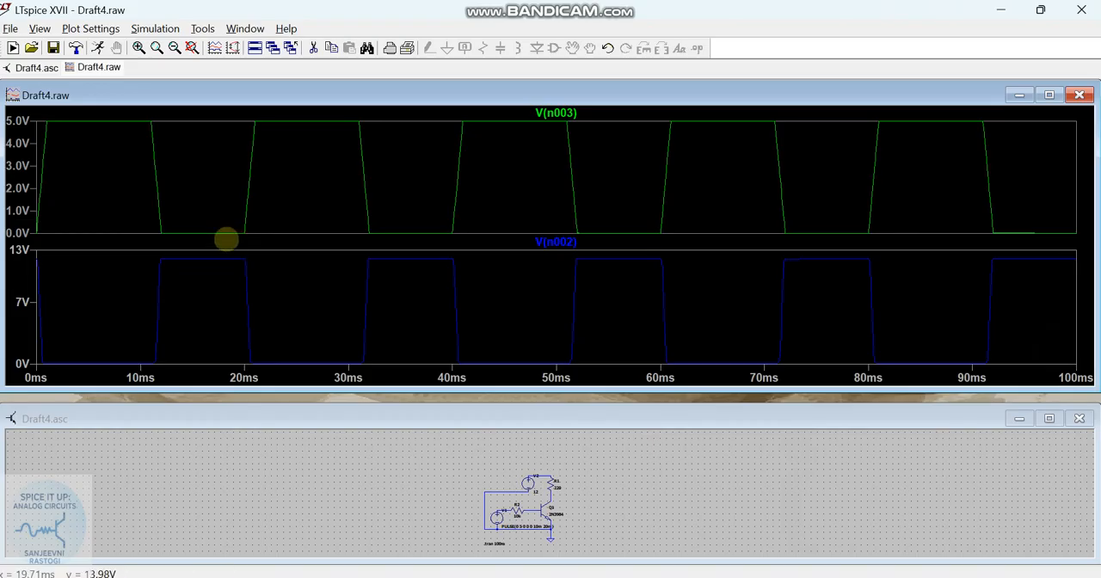
mouse_move(208, 230)
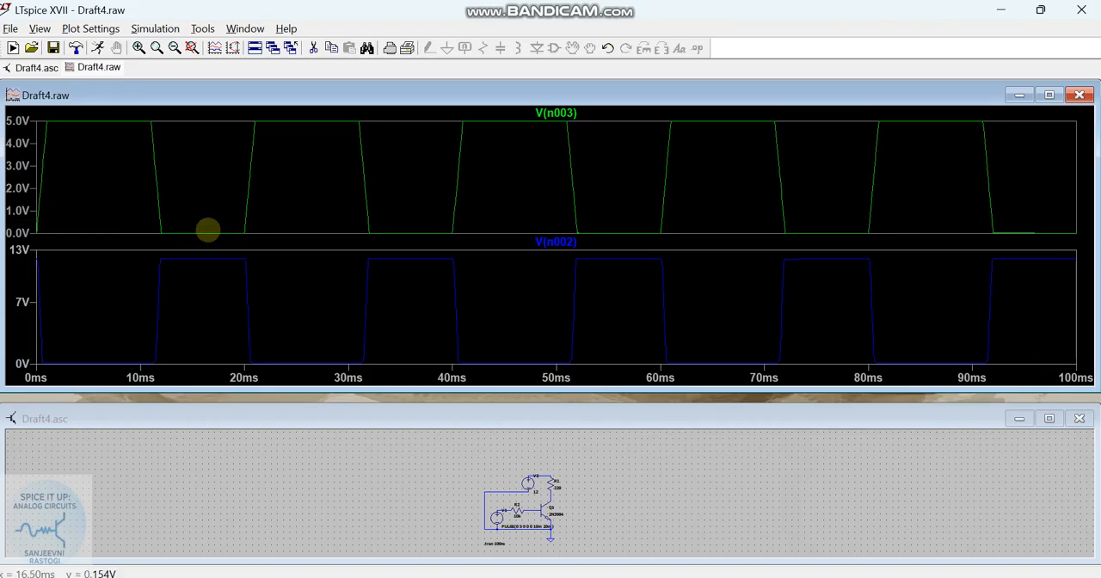
mouse_move(218, 232)
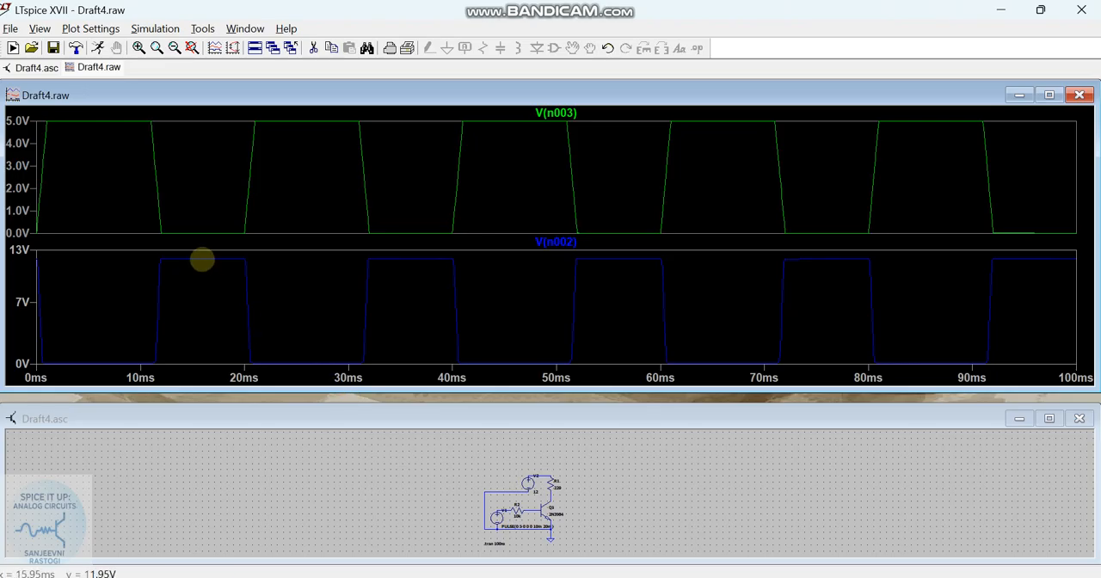
mouse_move(189, 262)
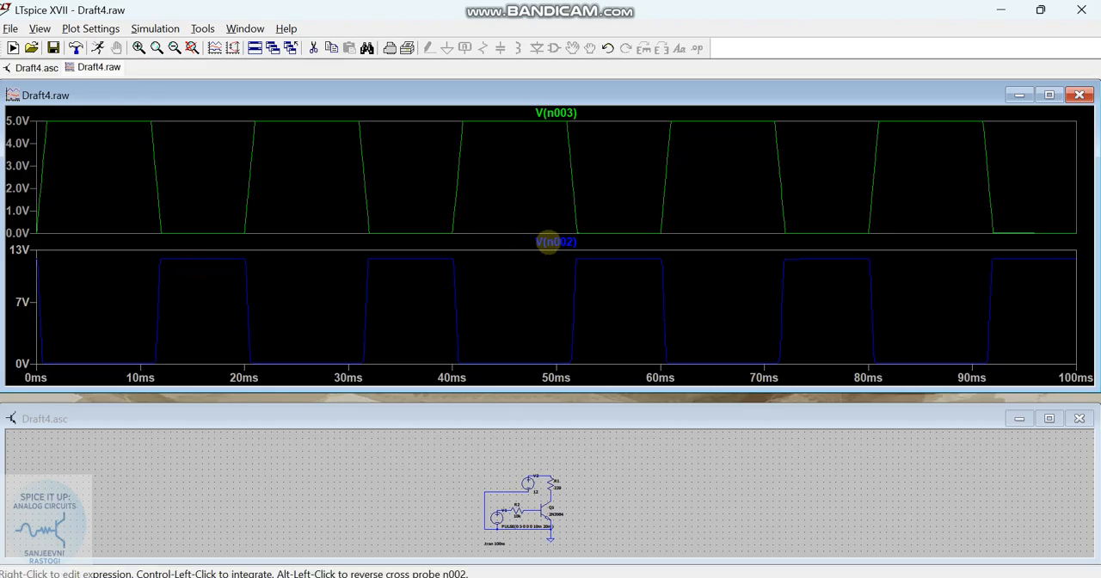
left_click(556, 241)
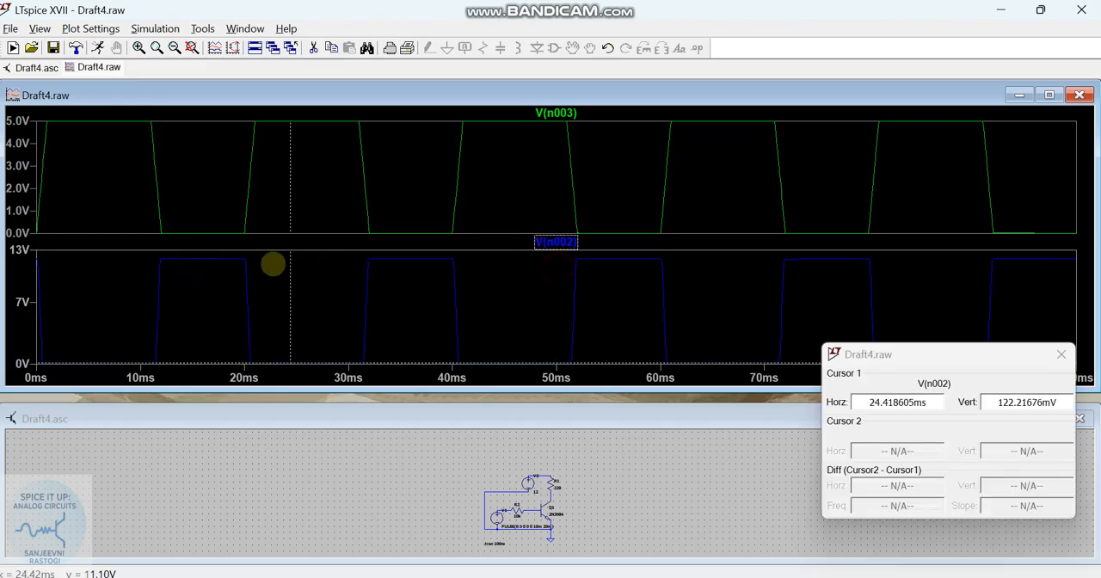
- Read the 12 V high level of V(n002) near 17.4 ms with the cursor, then dismiss the readout
left_click_drag(272, 265, 215, 265)
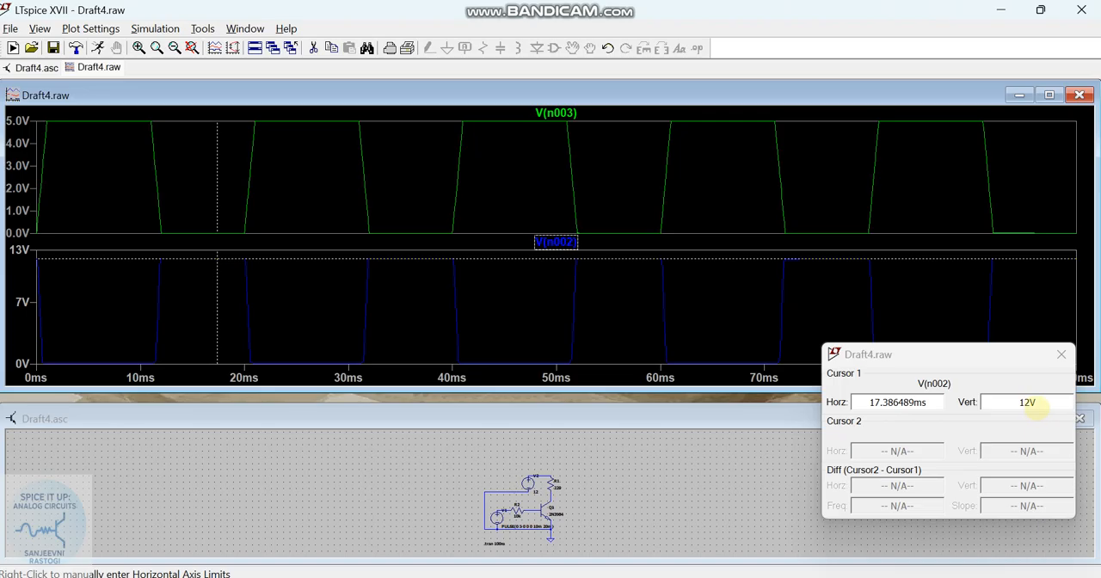
left_click(1060, 354)
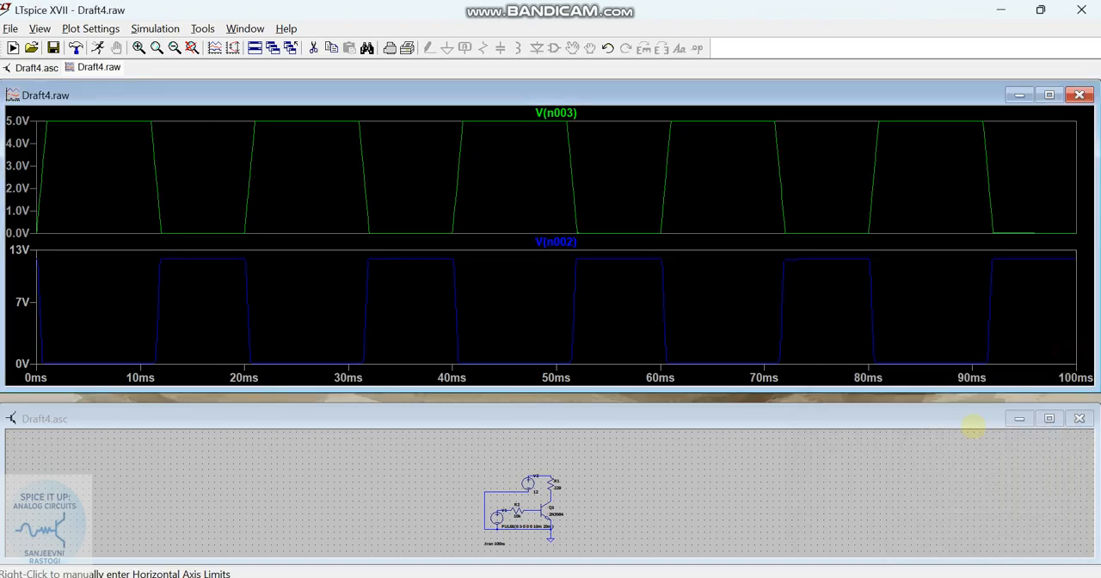